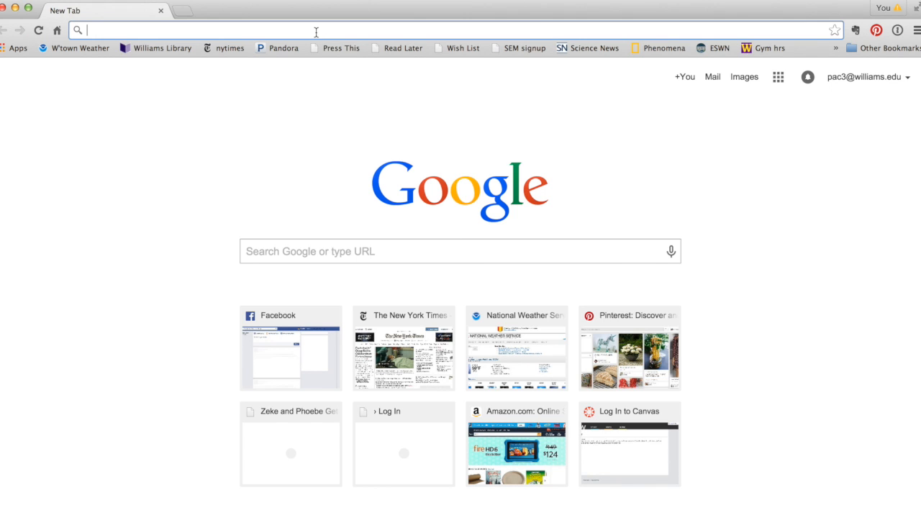
Go to paleobiodb.org in Chrome
{"action": "type", "text": "paleobiodb.org/#/"}
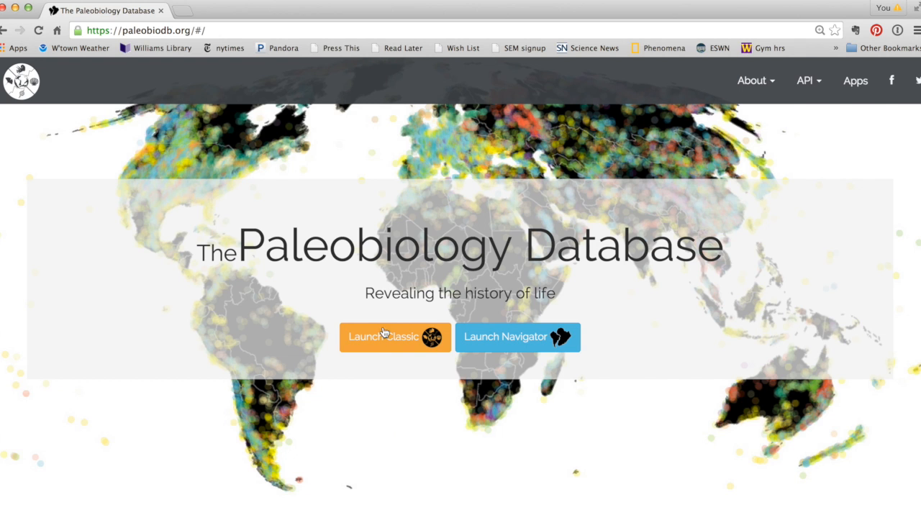
Launch the classic site's download form and enter Bivalvia as the taxon to include
{"action": "left_click", "coordinate": [394, 337]}
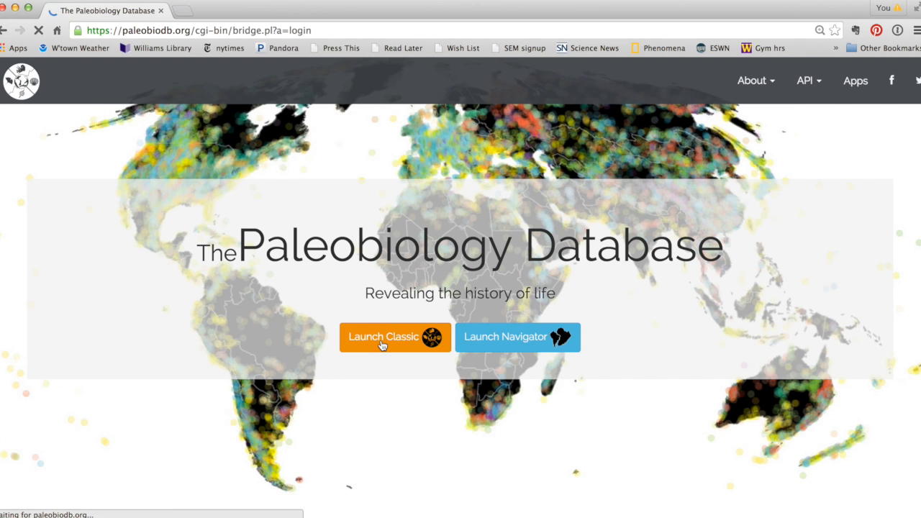
{"action": "left_click", "coordinate": [394, 336]}
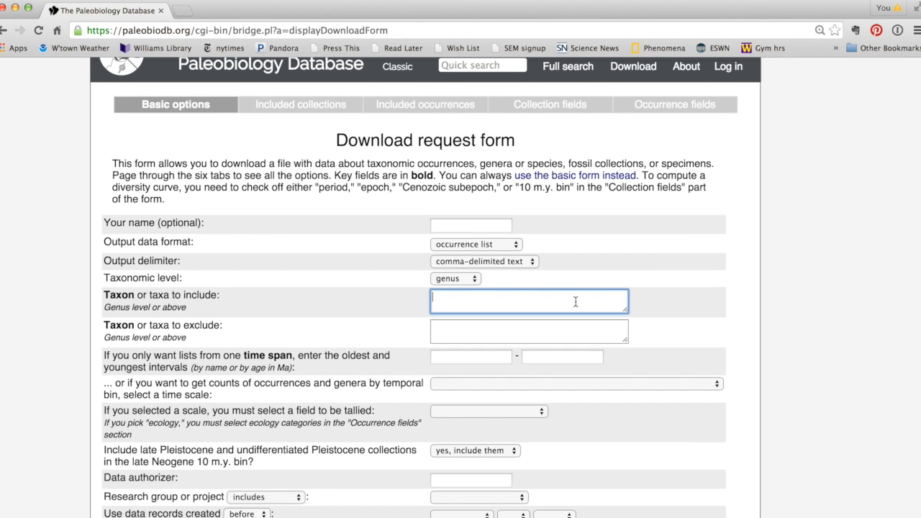
{"action": "type", "text": "Bival"}
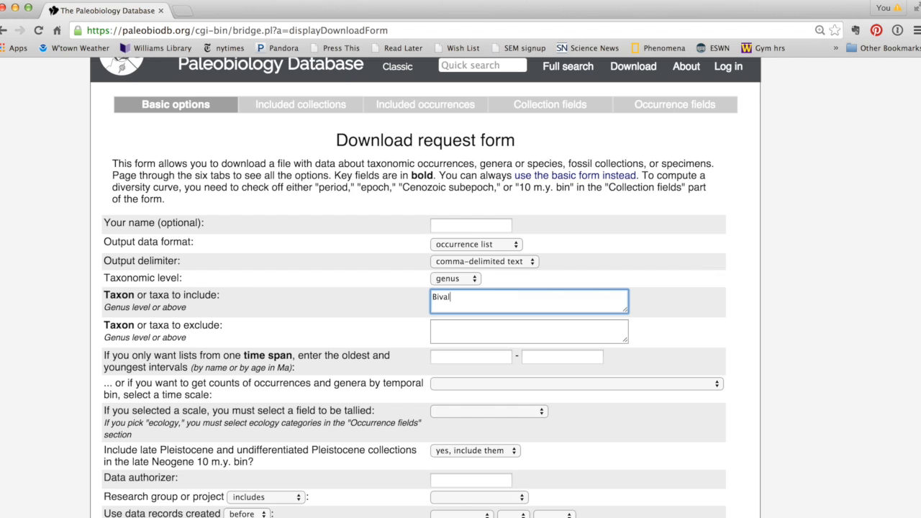
{"action": "type", "text": "via"}
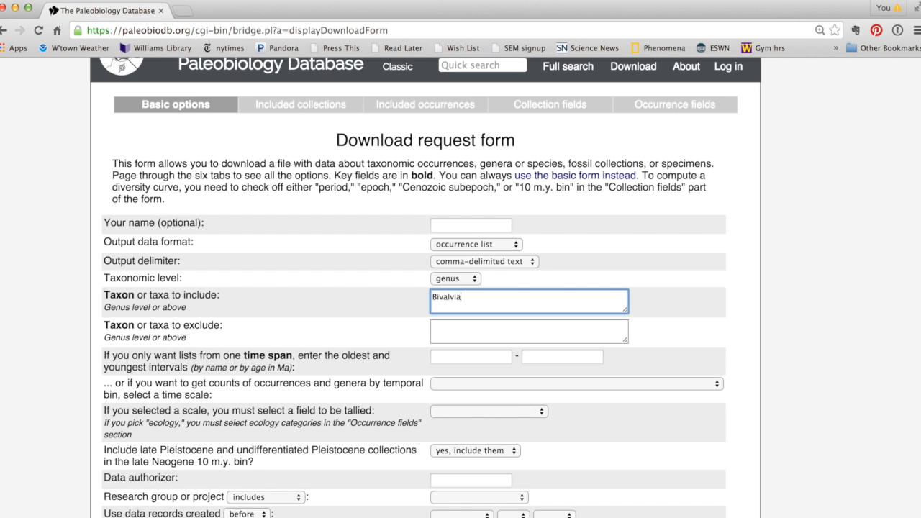
{"action": "mouse_move", "coordinate": [342, 272]}
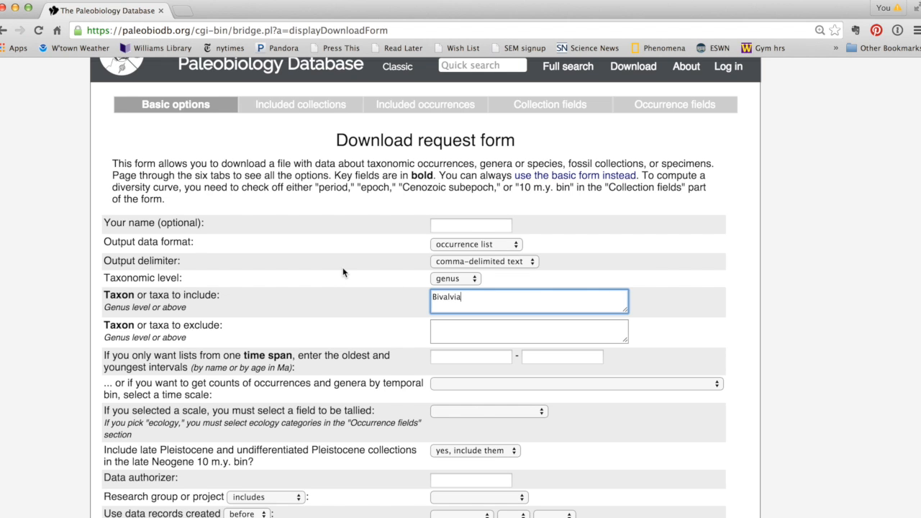
{"action": "scroll", "scroll_direction": "down", "scroll_amount": 3}
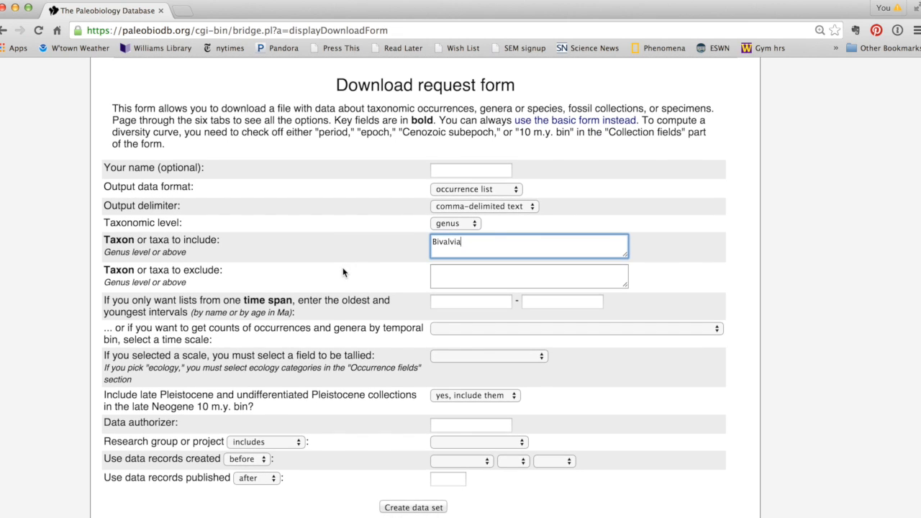
{"action": "mouse_move", "coordinate": [346, 242]}
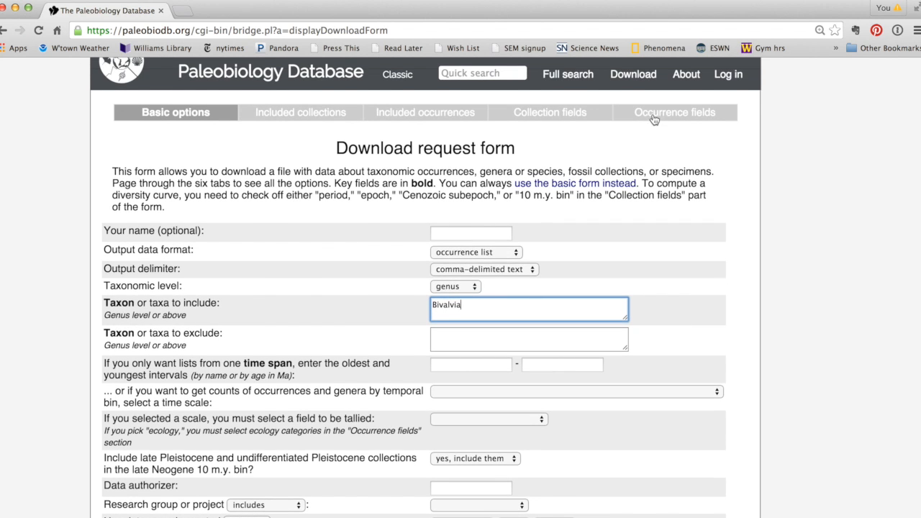
Add order name, family name and the life_habit ecology field to the occurrence output fields
{"action": "left_click", "coordinate": [674, 112]}
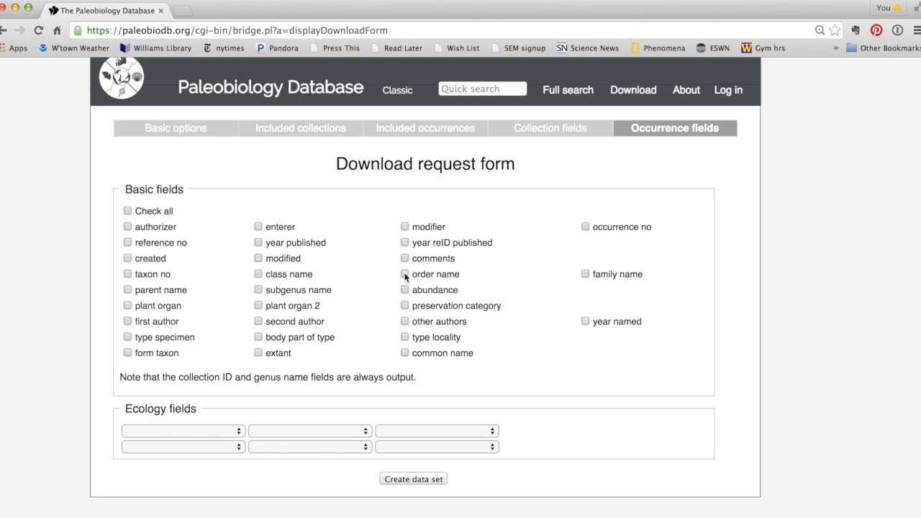
{"action": "left_click", "coordinate": [585, 275]}
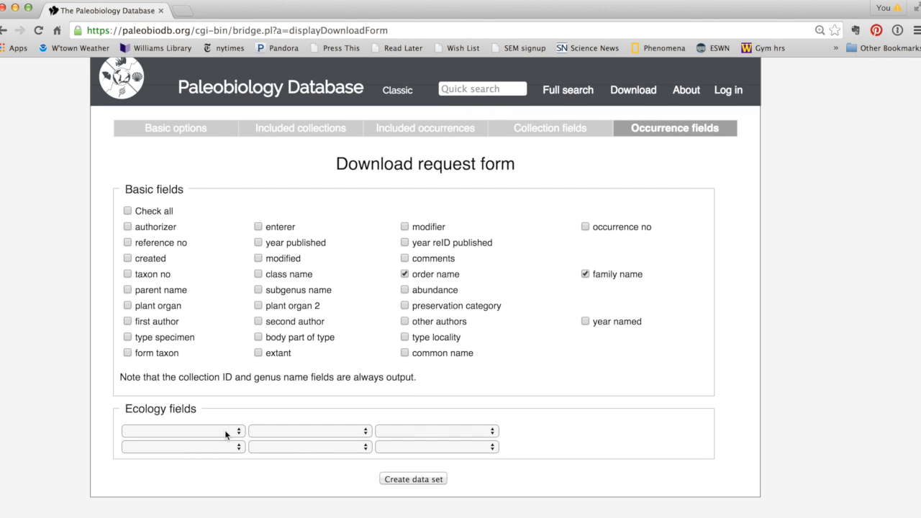
{"action": "left_click", "coordinate": [182, 431]}
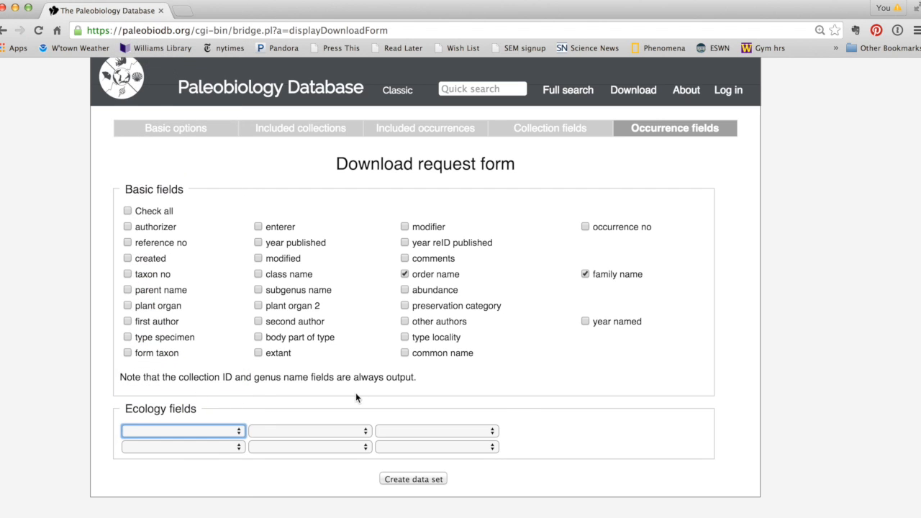
{"action": "left_click", "coordinate": [182, 430]}
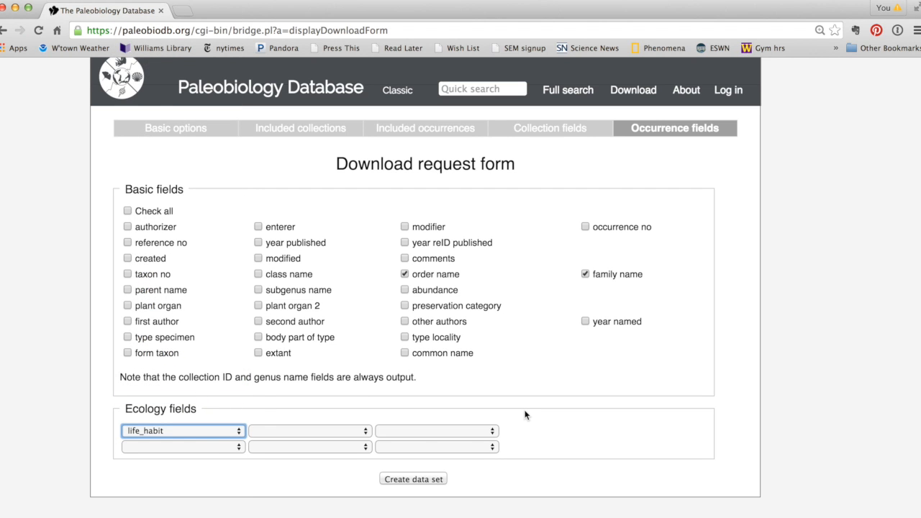
{"action": "mouse_move", "coordinate": [547, 431]}
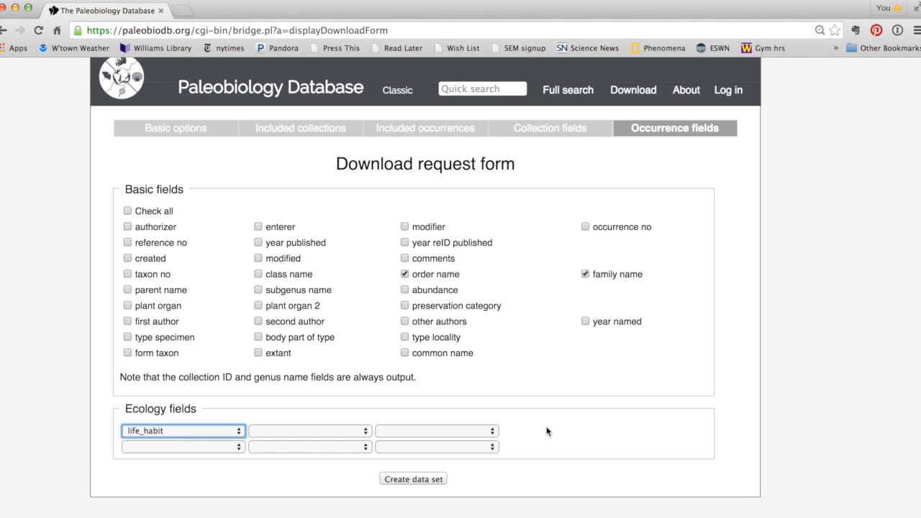
{"action": "mouse_move", "coordinate": [584, 236]}
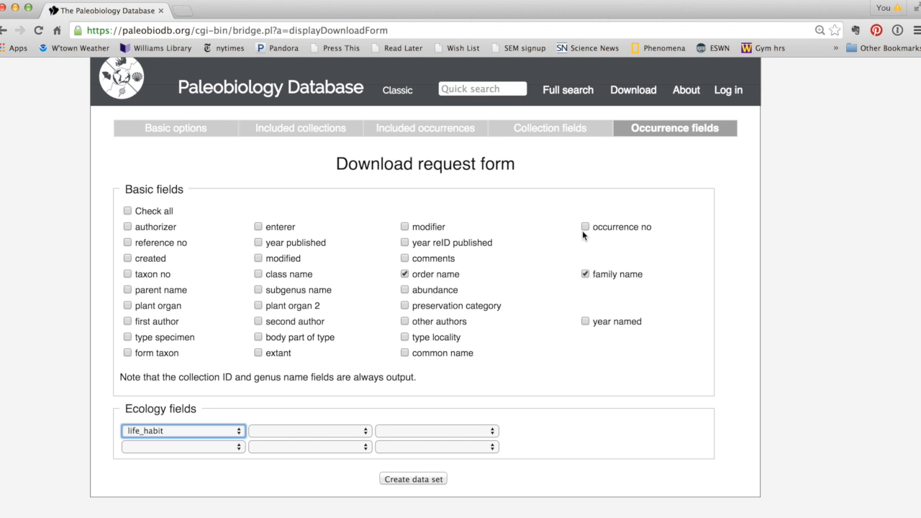
Review the included occurrences and collections options, keeping all modern continents selected
{"action": "left_click", "coordinate": [423, 127]}
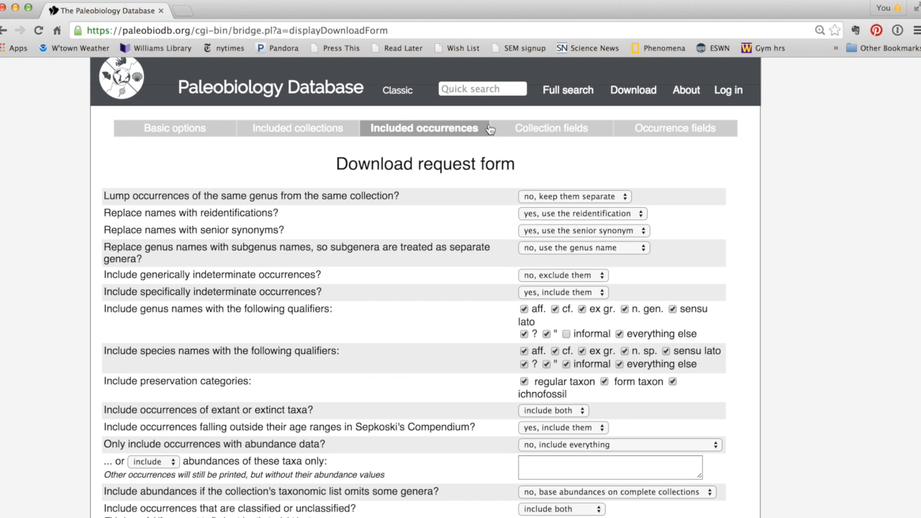
{"action": "left_click", "coordinate": [300, 128]}
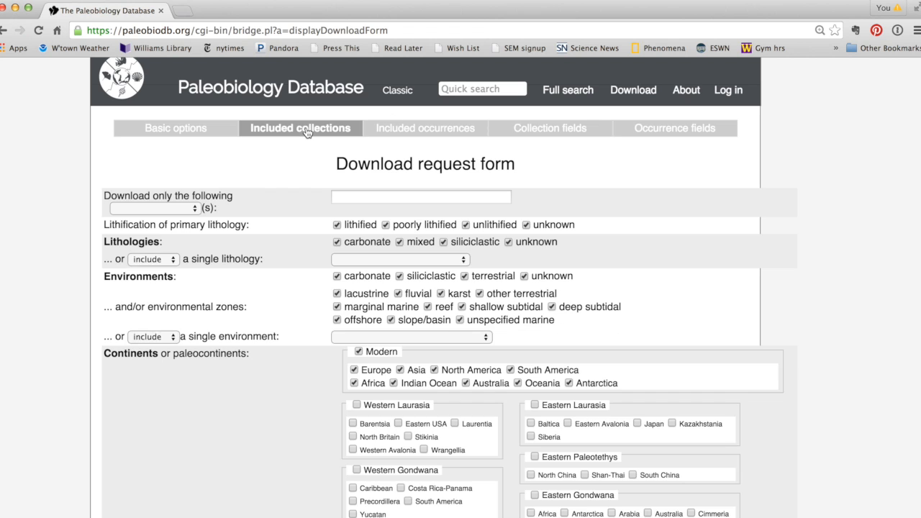
{"action": "scroll", "scroll_direction": "down", "scroll_amount": 3}
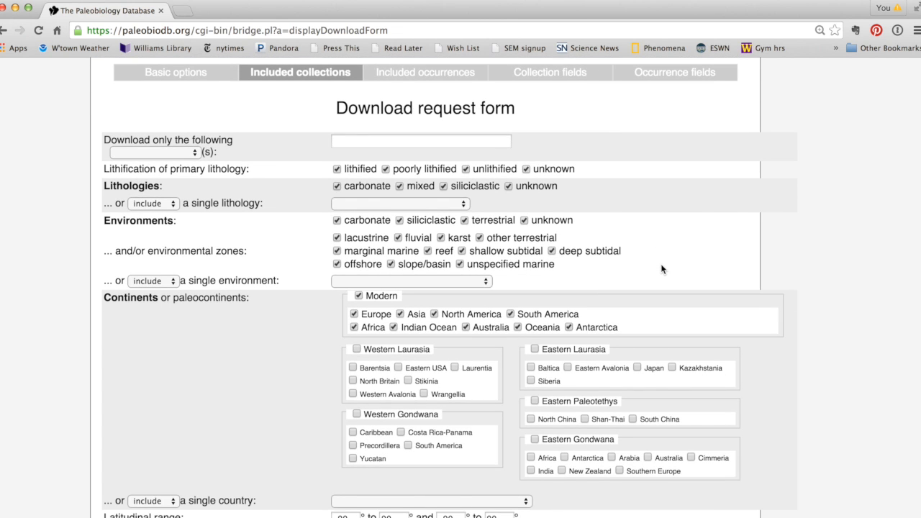
{"action": "scroll", "scroll_direction": "down", "scroll_amount": 3}
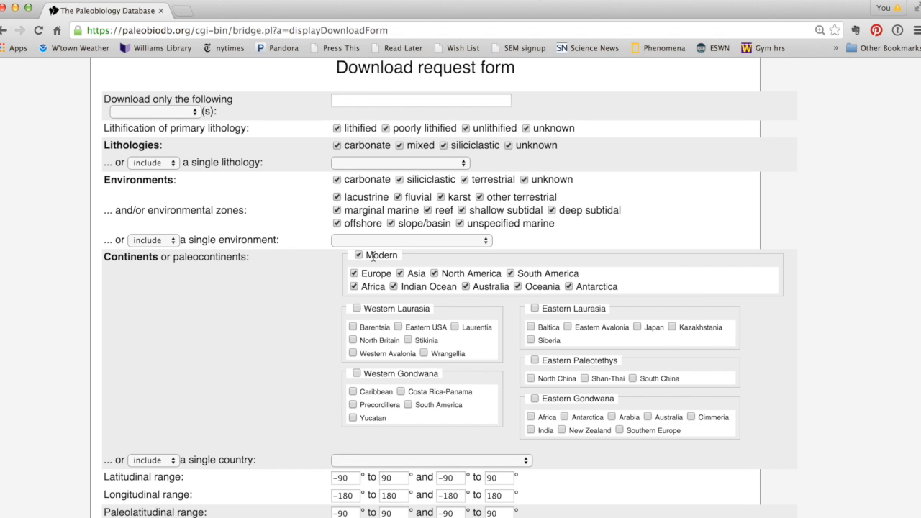
{"action": "left_click", "coordinate": [358, 255]}
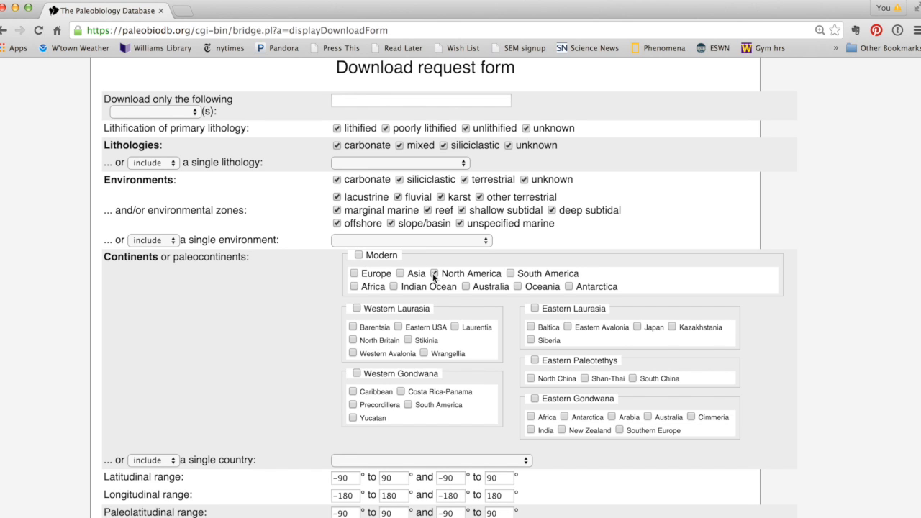
{"action": "left_click", "coordinate": [358, 254]}
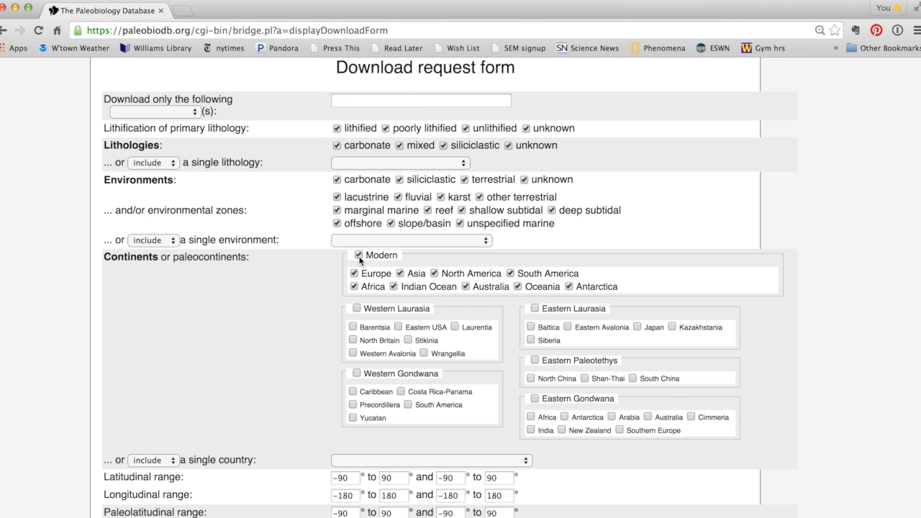
{"action": "scroll", "scroll_direction": "down", "scroll_amount": 3}
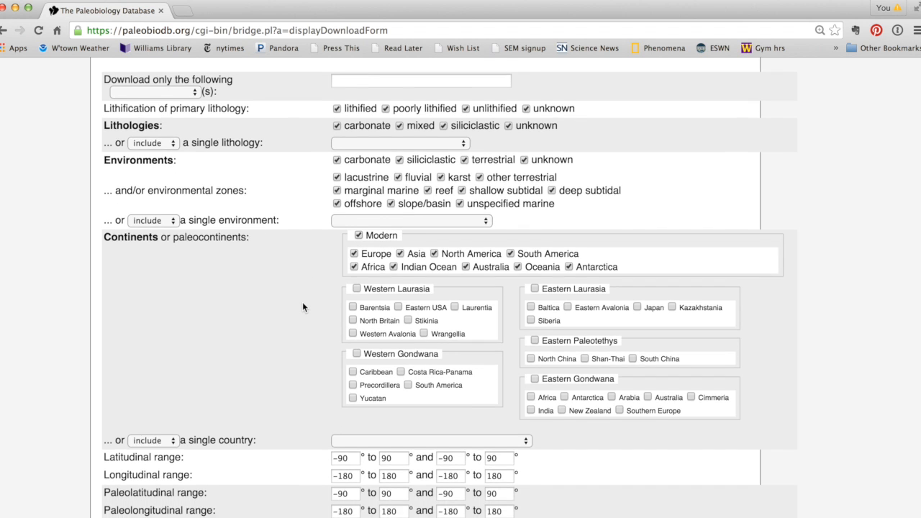
{"action": "scroll", "scroll_direction": "down", "scroll_amount": 3}
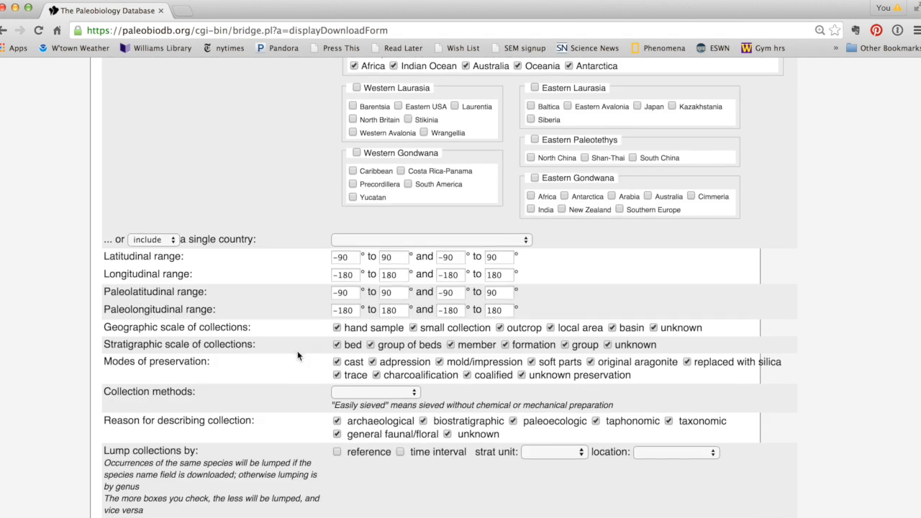
{"action": "mouse_move", "coordinate": [284, 320]}
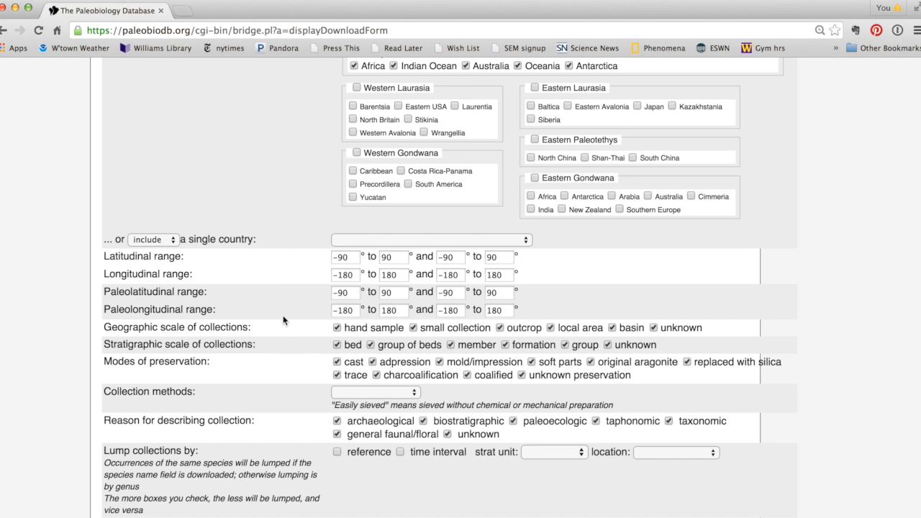
{"action": "mouse_move", "coordinate": [270, 285]}
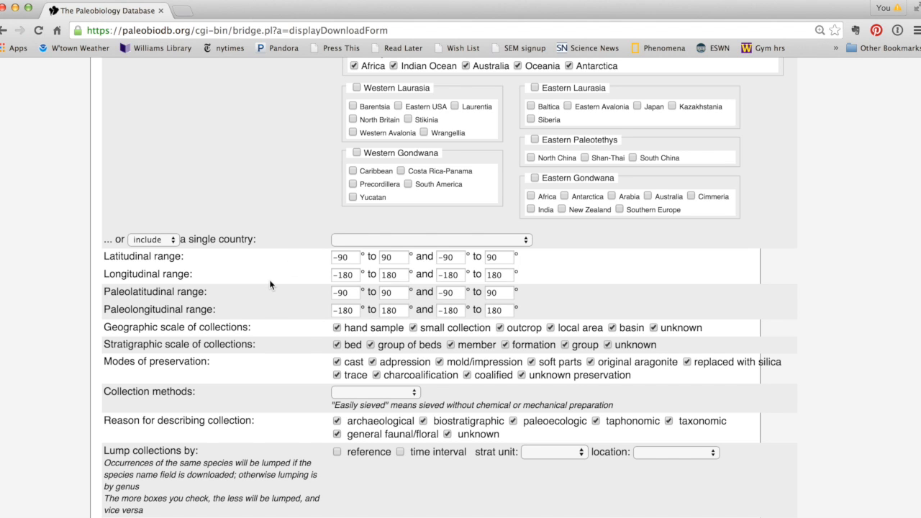
{"action": "mouse_move", "coordinate": [265, 307]}
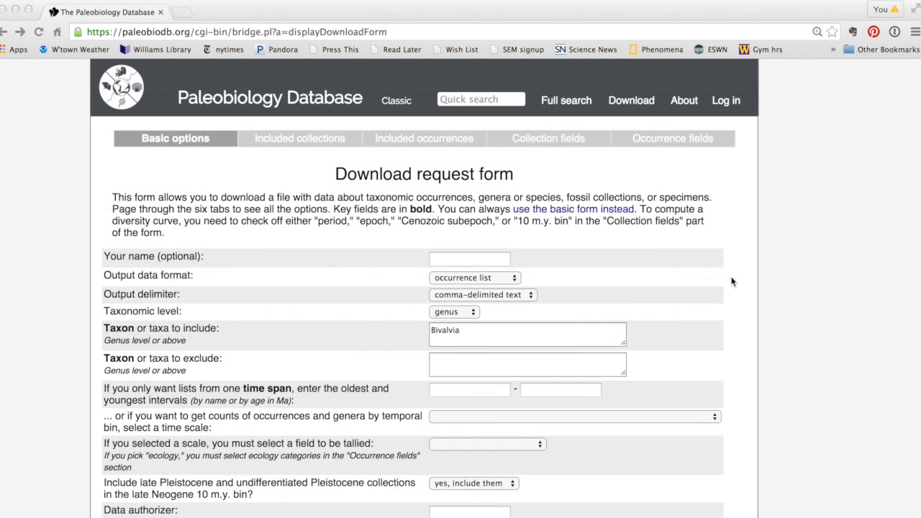
{"action": "mouse_move", "coordinate": [677, 146]}
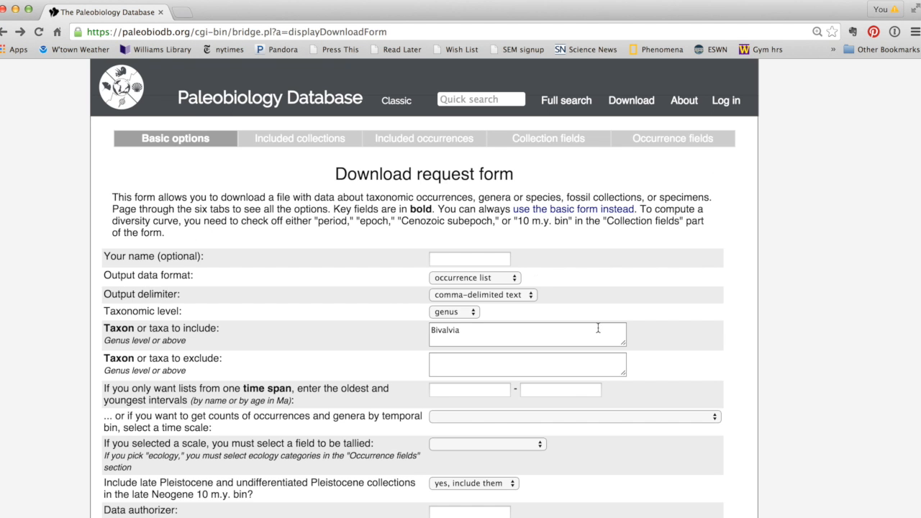
Enter Phoebe as the requester name and create the Bivalvia data set
{"action": "scroll", "scroll_direction": "down", "scroll_amount": 3}
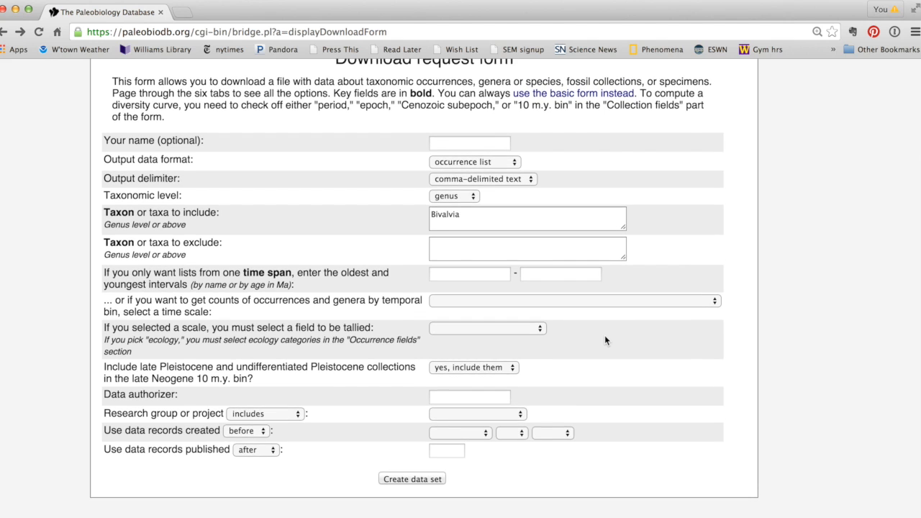
{"action": "left_click", "coordinate": [469, 142]}
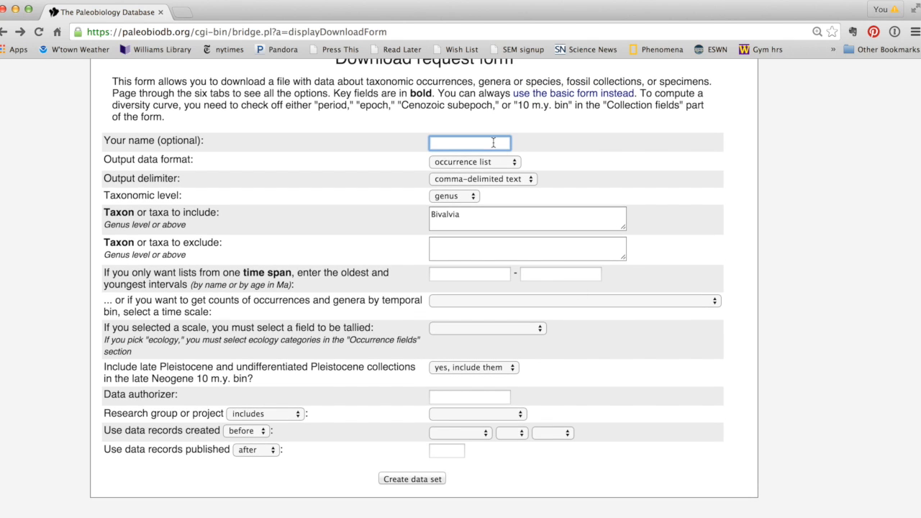
{"action": "type", "text": "Phoebe"}
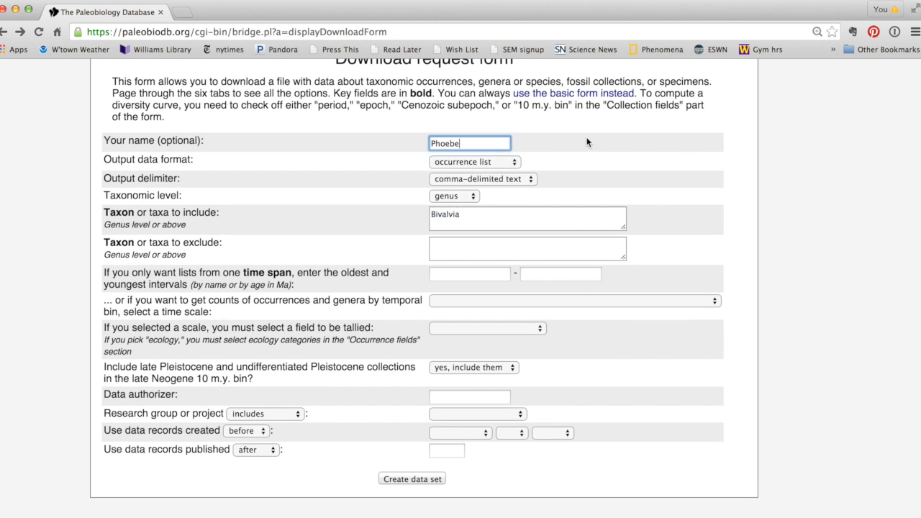
{"action": "left_click", "coordinate": [412, 479]}
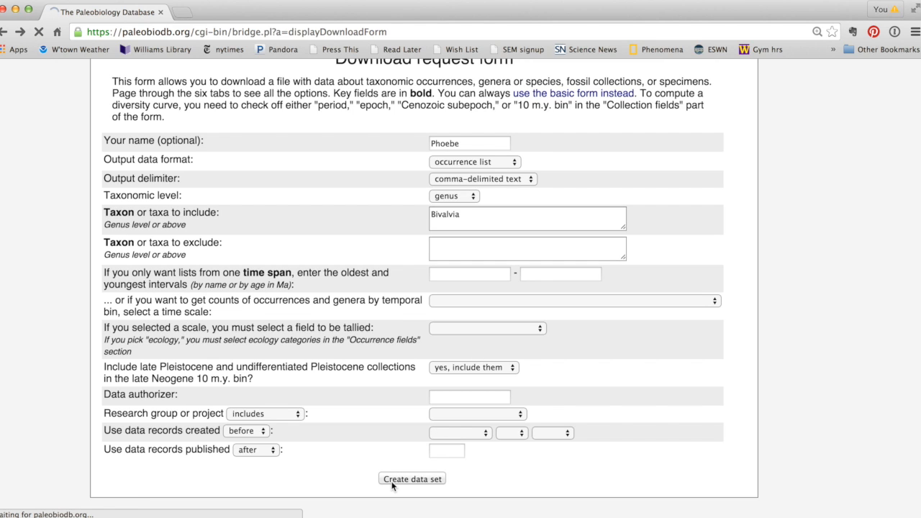
{"action": "left_click", "coordinate": [412, 478]}
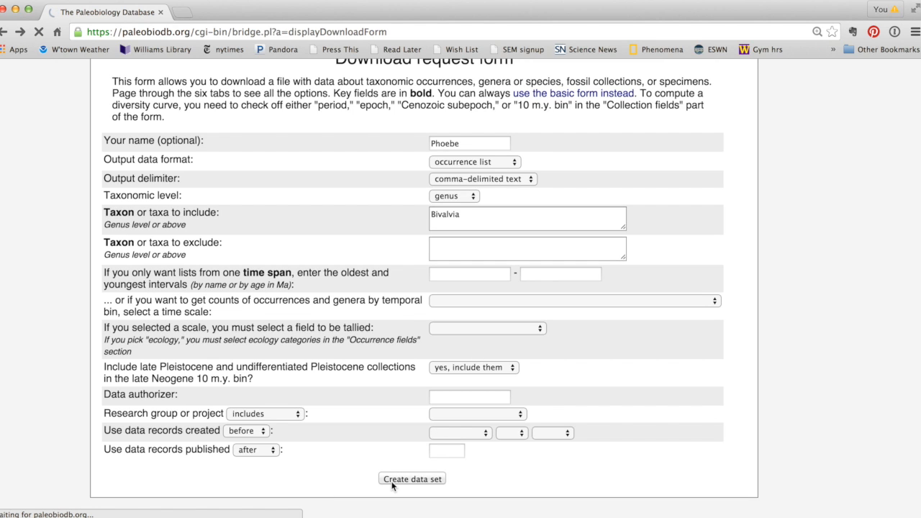
{"action": "left_click", "coordinate": [411, 479]}
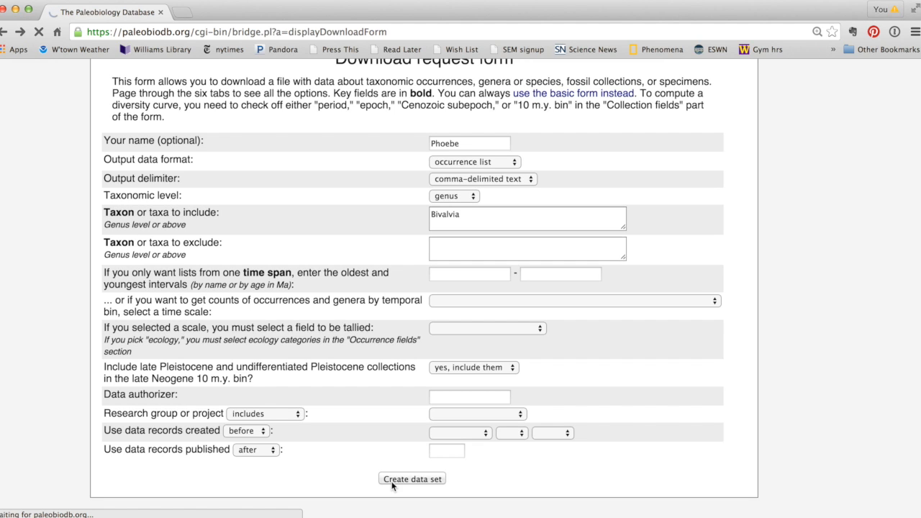
{"action": "left_click", "coordinate": [411, 479]}
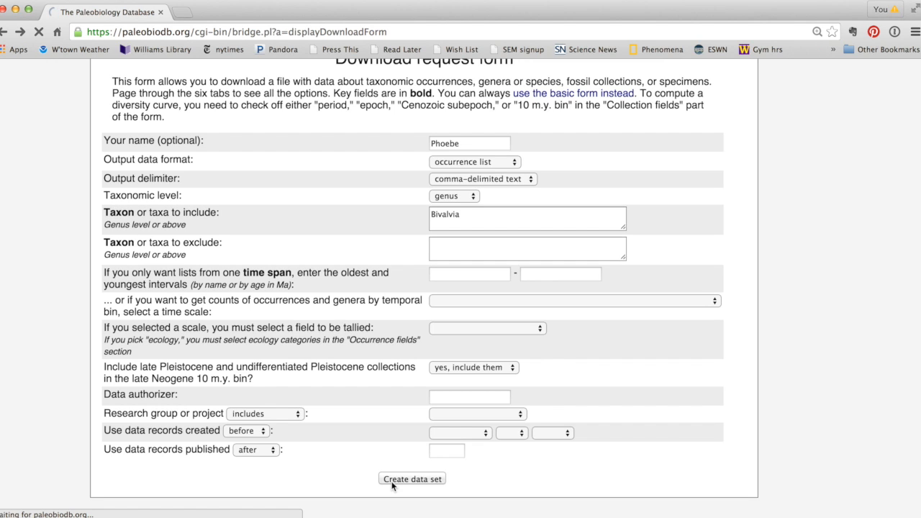
{"action": "left_click", "coordinate": [412, 479]}
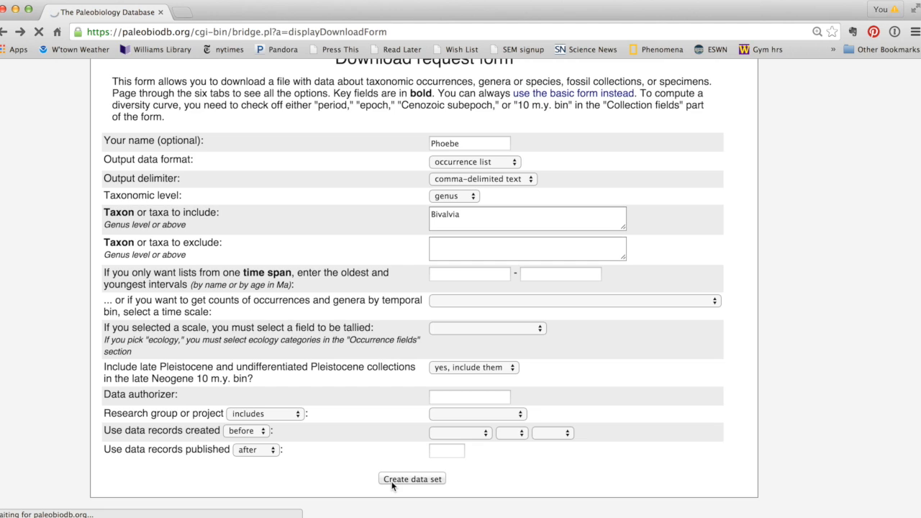
{"action": "left_click", "coordinate": [412, 479]}
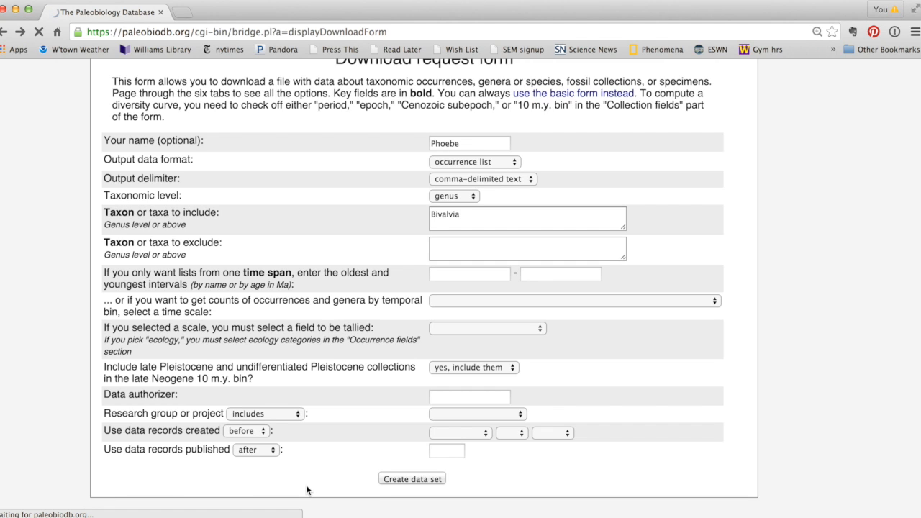
{"action": "left_click", "coordinate": [411, 478]}
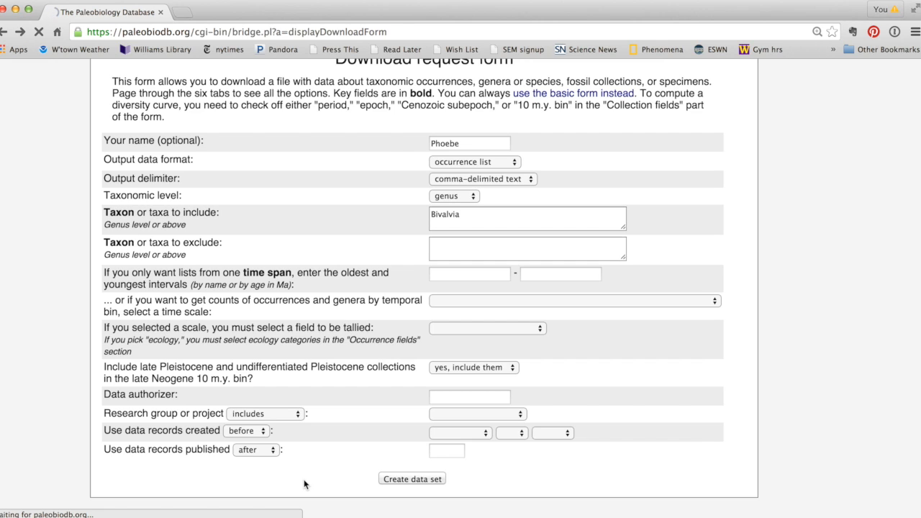
{"action": "left_click", "coordinate": [412, 478]}
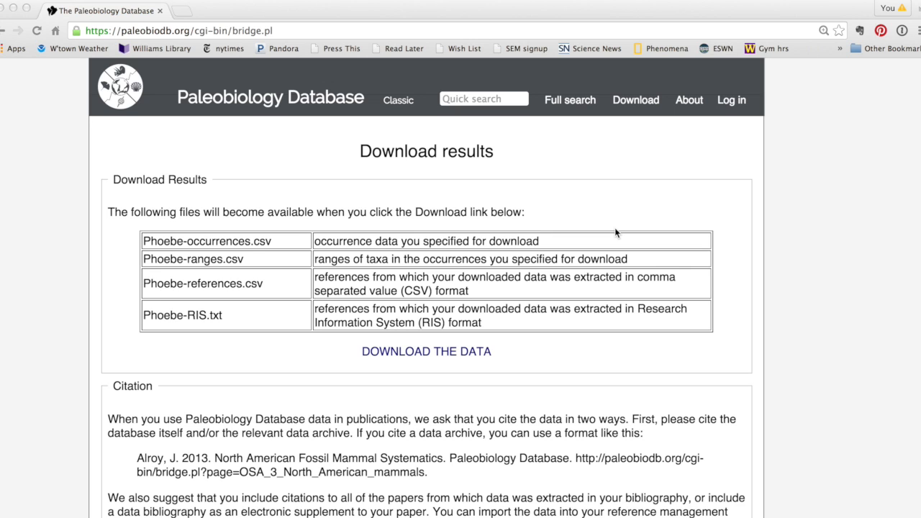
{"action": "mouse_move", "coordinate": [454, 354]}
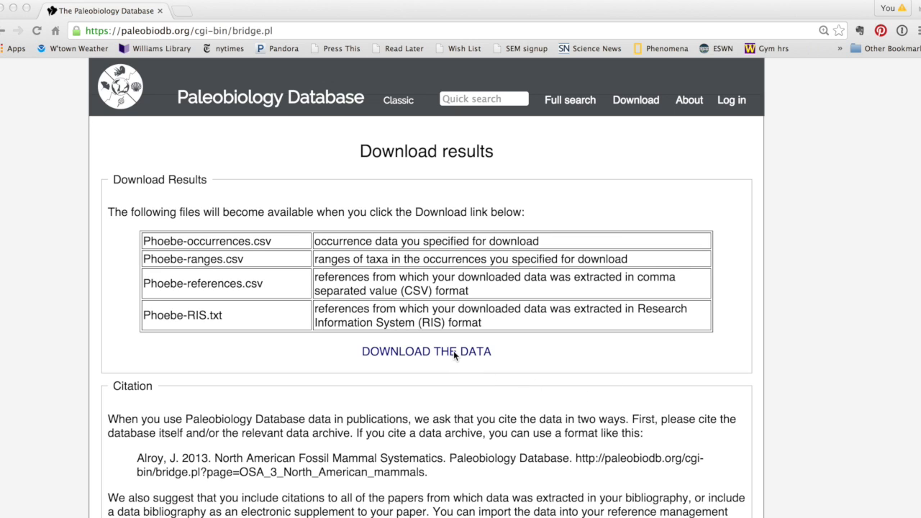
Generate the data files and download Phoebe-ranges.csv
{"action": "left_click", "coordinate": [426, 351]}
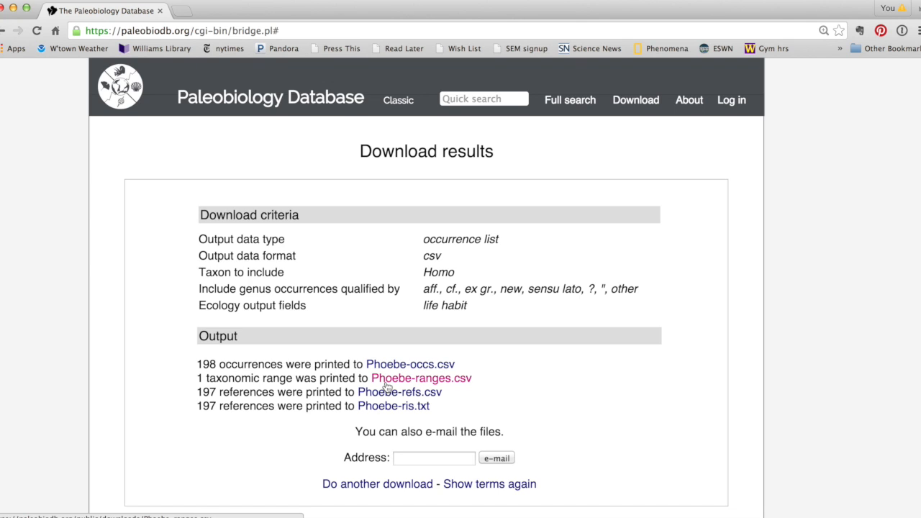
{"action": "left_click", "coordinate": [420, 378]}
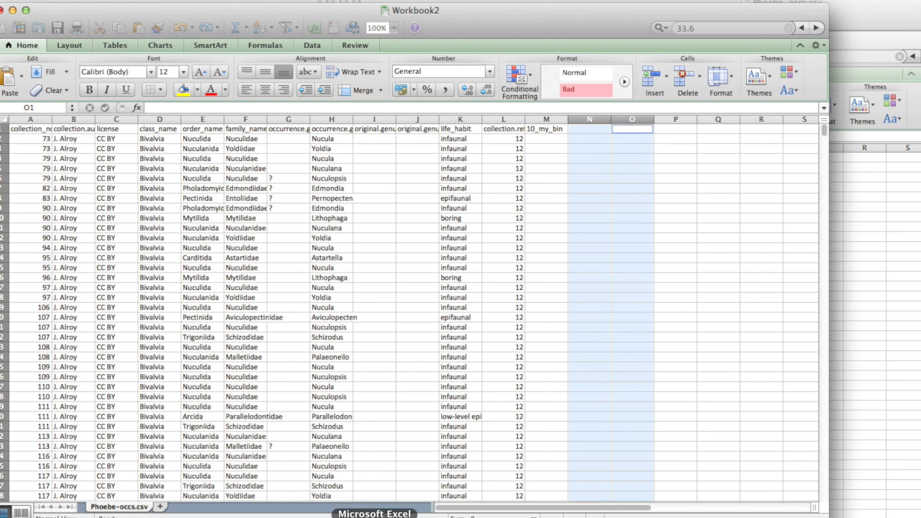
{"action": "left_click", "coordinate": [417, 377]}
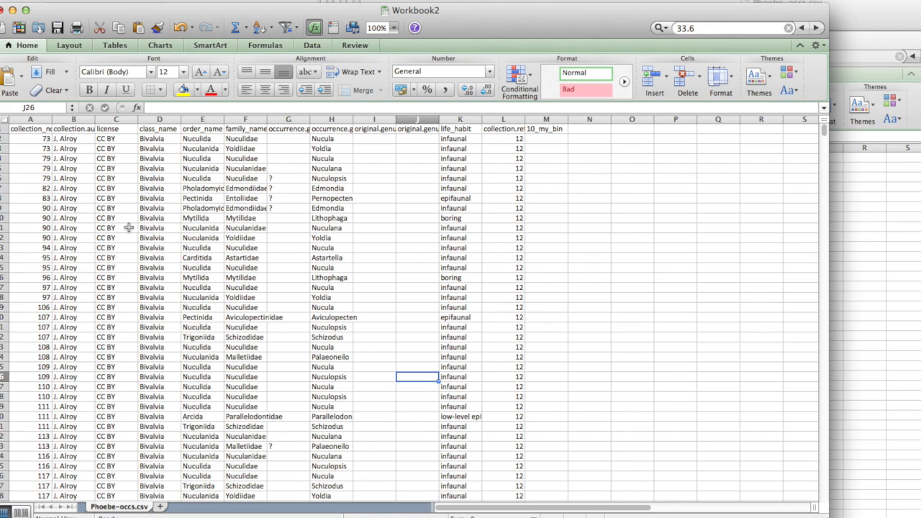
{"action": "mouse_move", "coordinate": [247, 131]}
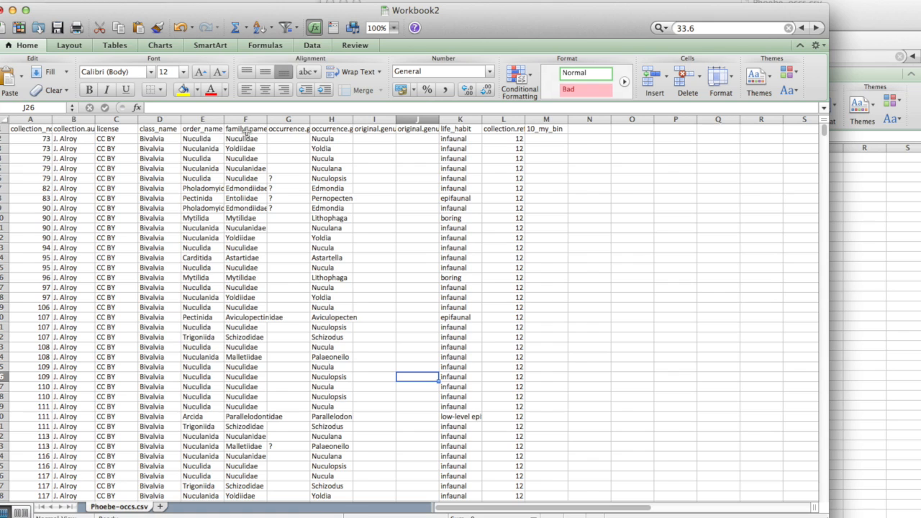
{"action": "mouse_move", "coordinate": [475, 136]}
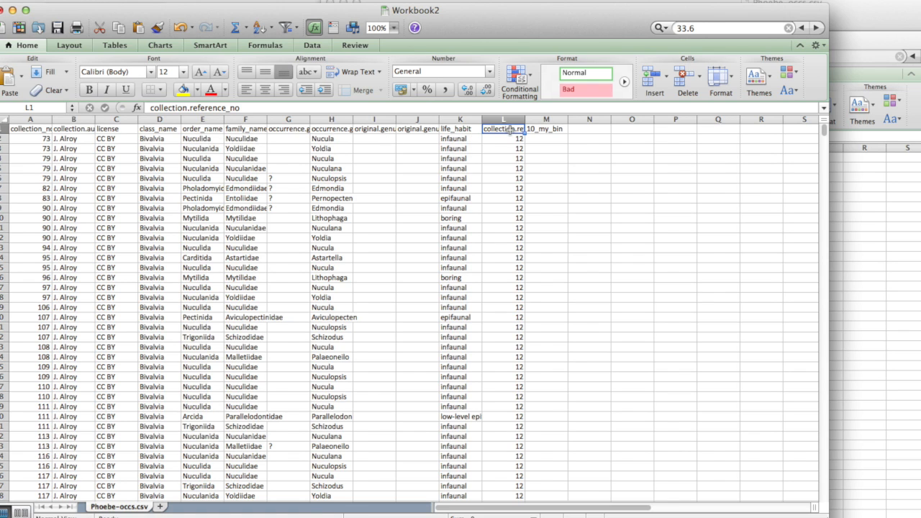
{"action": "mouse_move", "coordinate": [536, 128]}
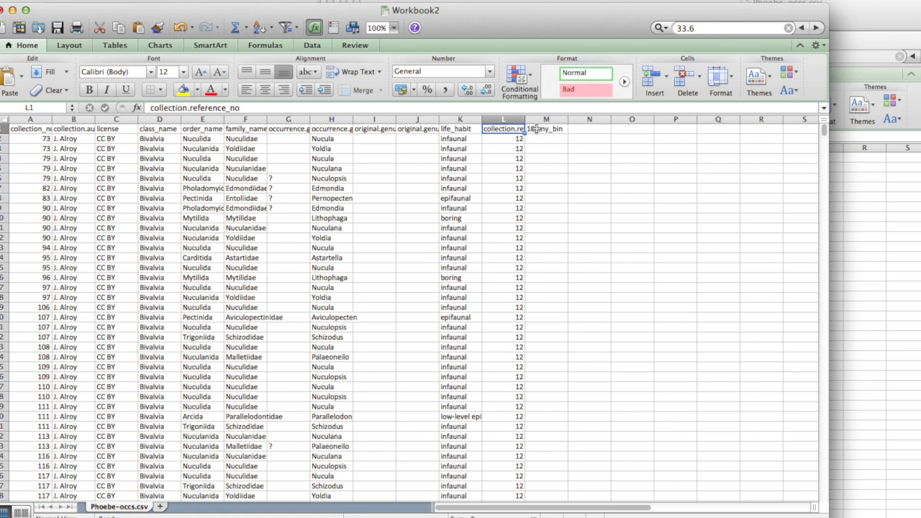
{"action": "left_click", "coordinate": [546, 128]}
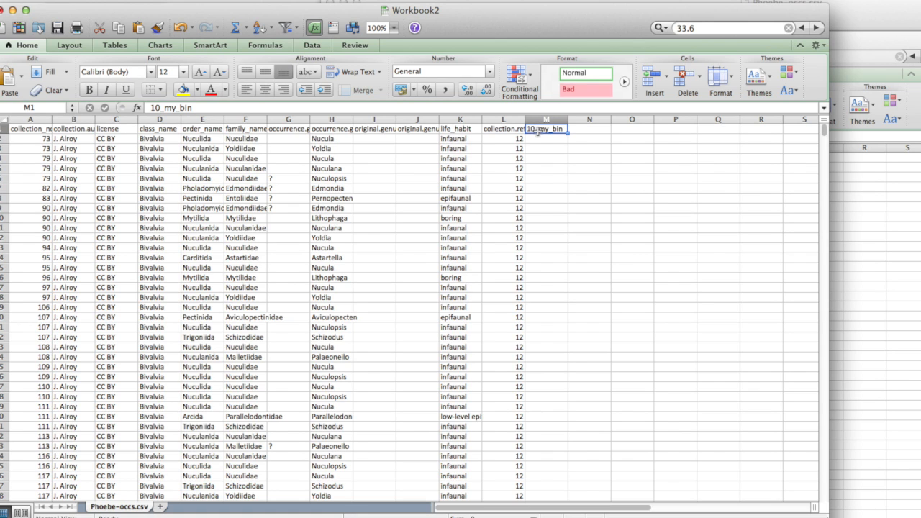
{"action": "scroll", "scroll_direction": "down", "scroll_amount": 3}
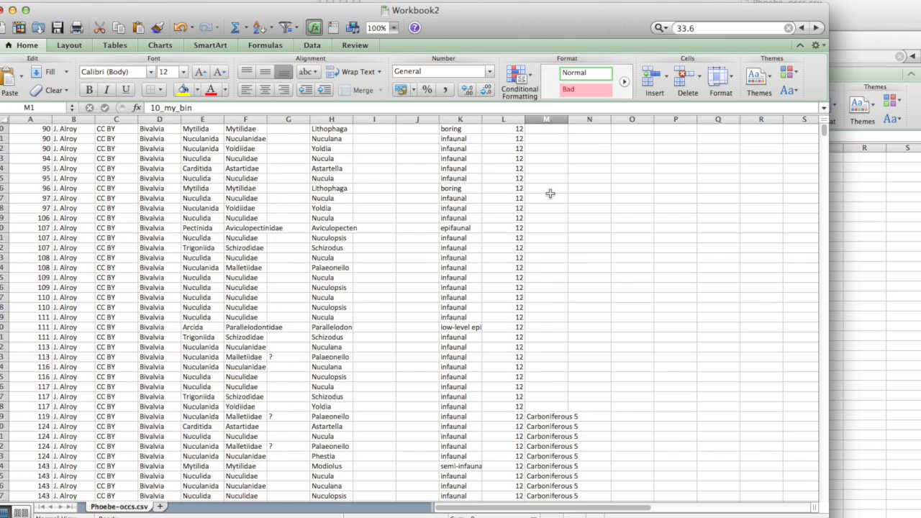
{"action": "scroll", "scroll_direction": "down", "scroll_amount": 3}
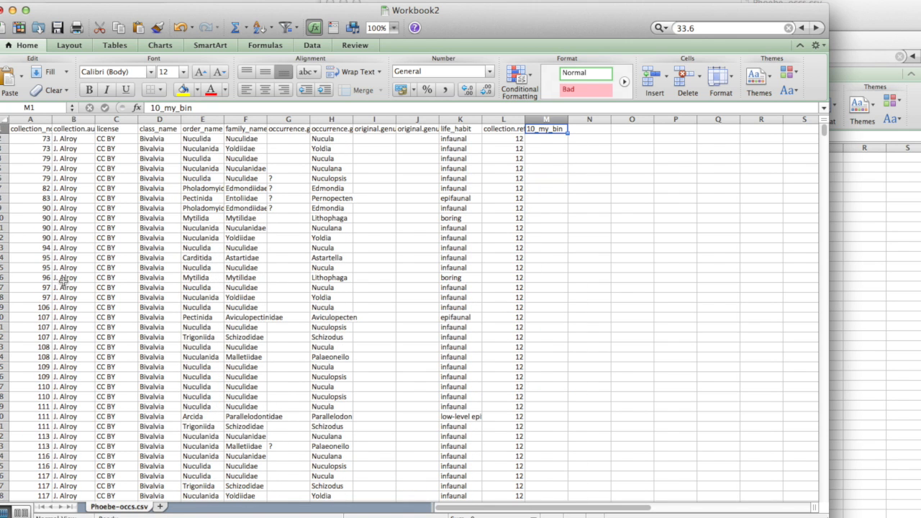
{"action": "mouse_move", "coordinate": [81, 198]}
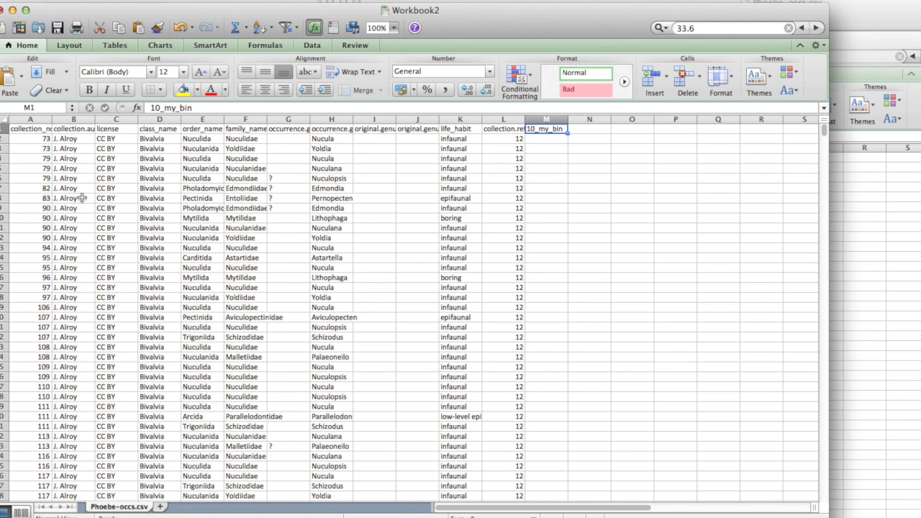
{"action": "left_click", "coordinate": [72, 198]}
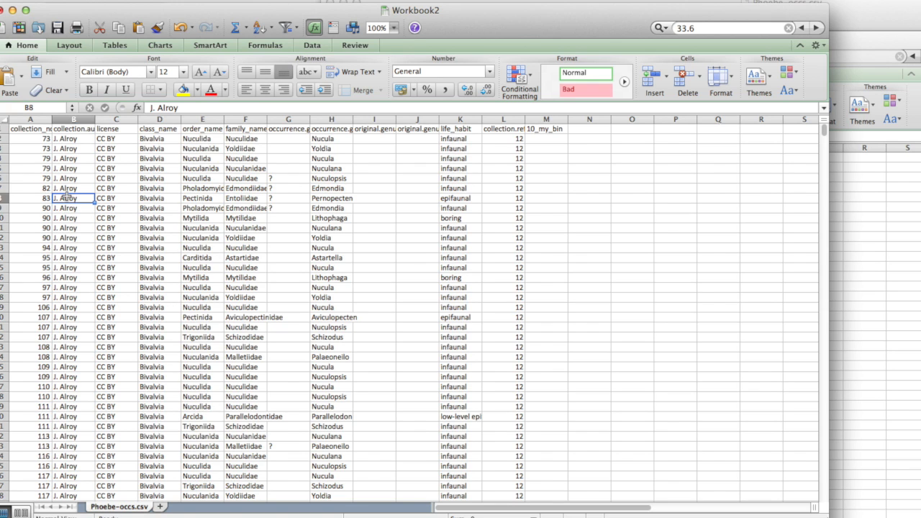
{"action": "left_click", "coordinate": [115, 218]}
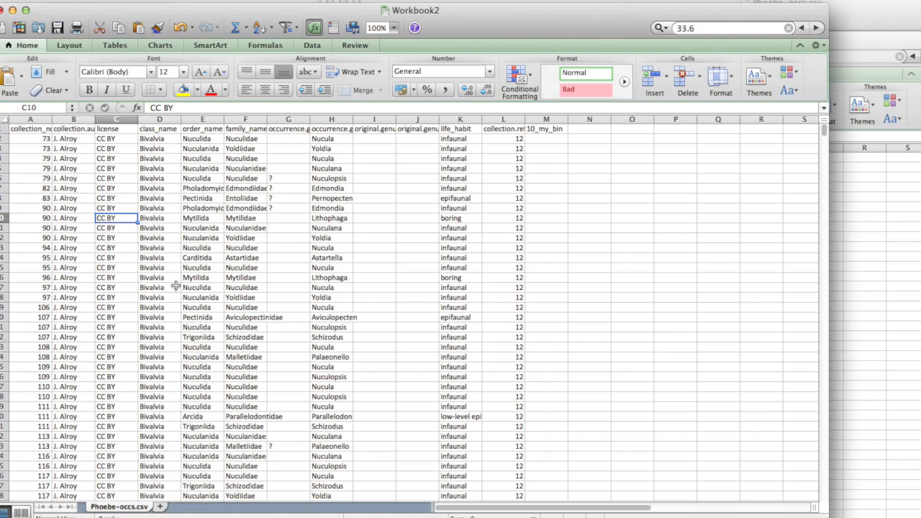
{"action": "scroll", "scroll_direction": "down", "scroll_amount": 3}
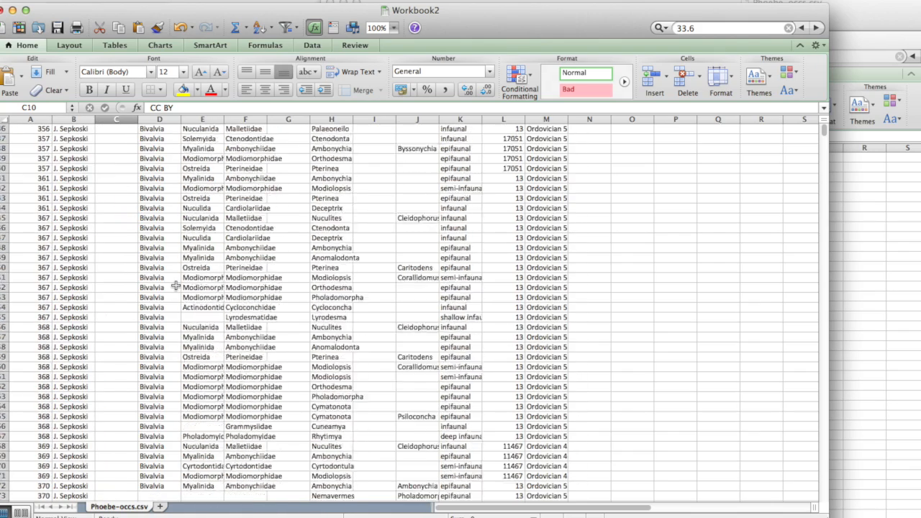
{"action": "scroll", "scroll_direction": "down", "scroll_amount": 3}
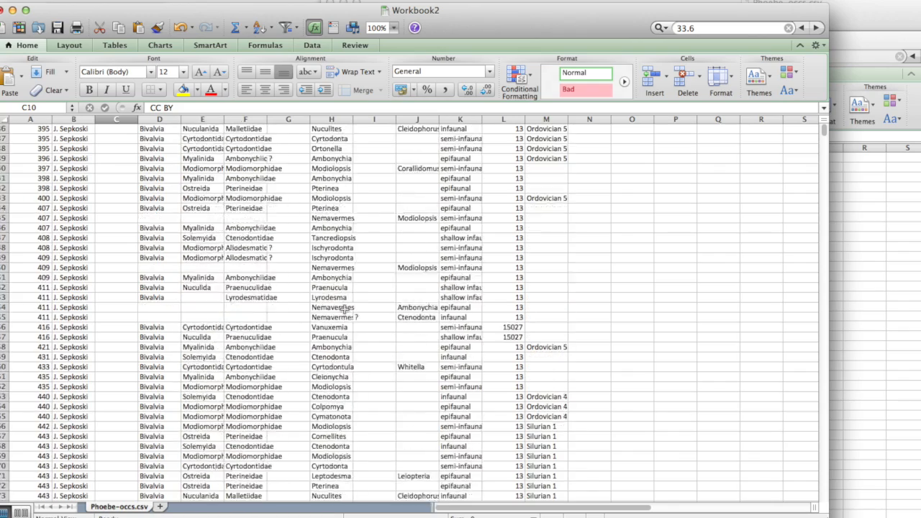
{"action": "scroll", "scroll_direction": "down", "scroll_amount": 3}
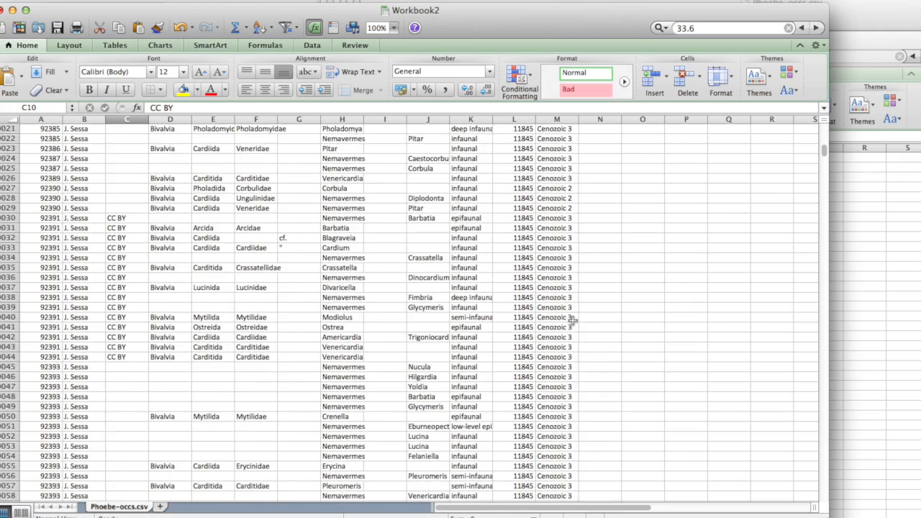
{"action": "scroll", "scroll_direction": "down", "scroll_amount": 3}
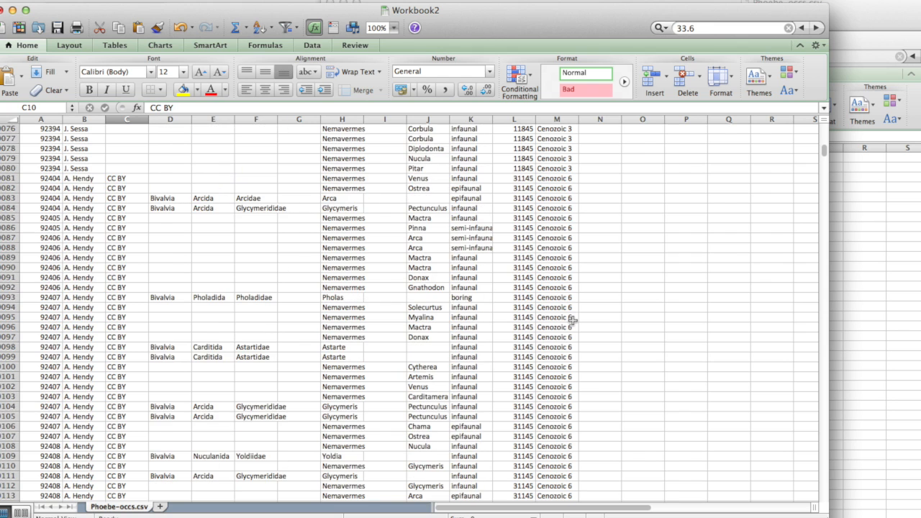
{"action": "mouse_move", "coordinate": [733, 156]}
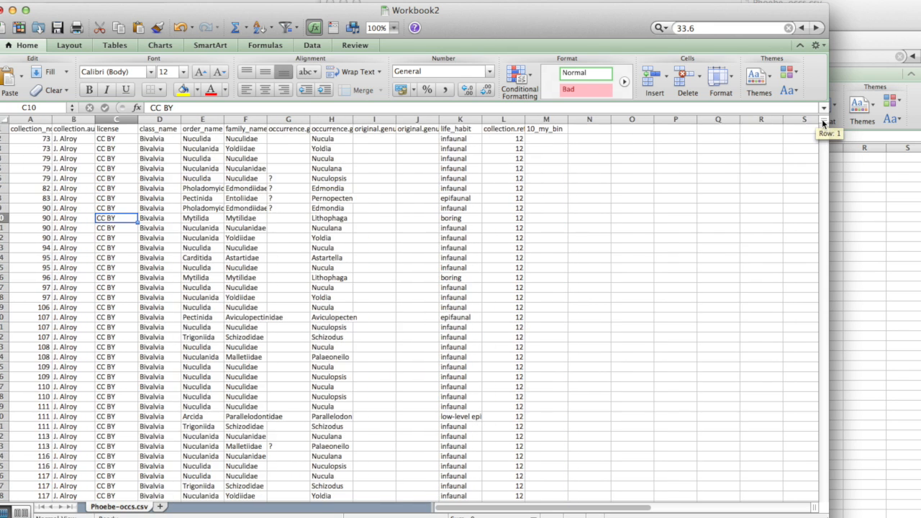
{"action": "mouse_move", "coordinate": [481, 230]}
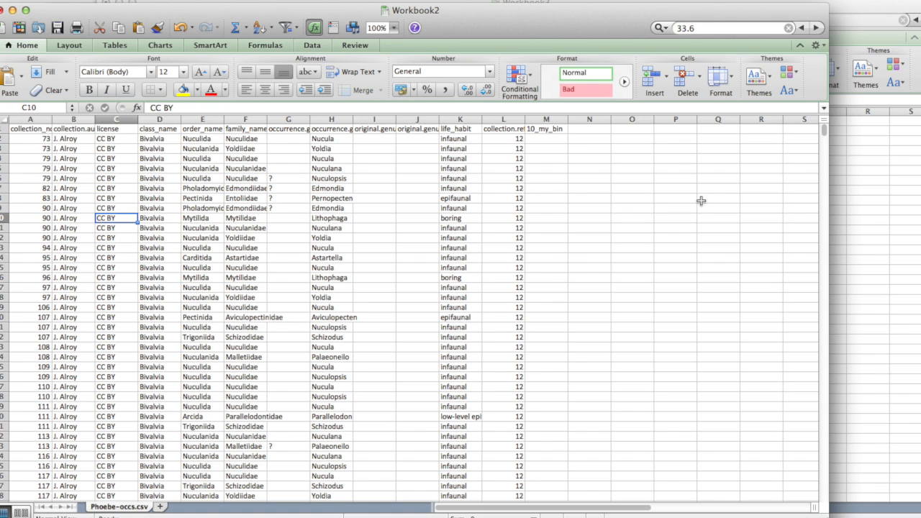
{"action": "mouse_move", "coordinate": [475, 248]}
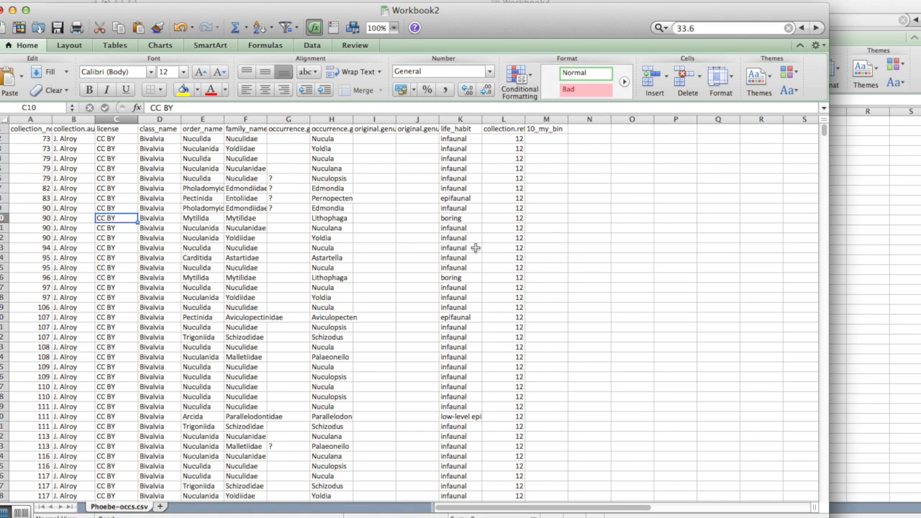
{"action": "mouse_move", "coordinate": [595, 286]}
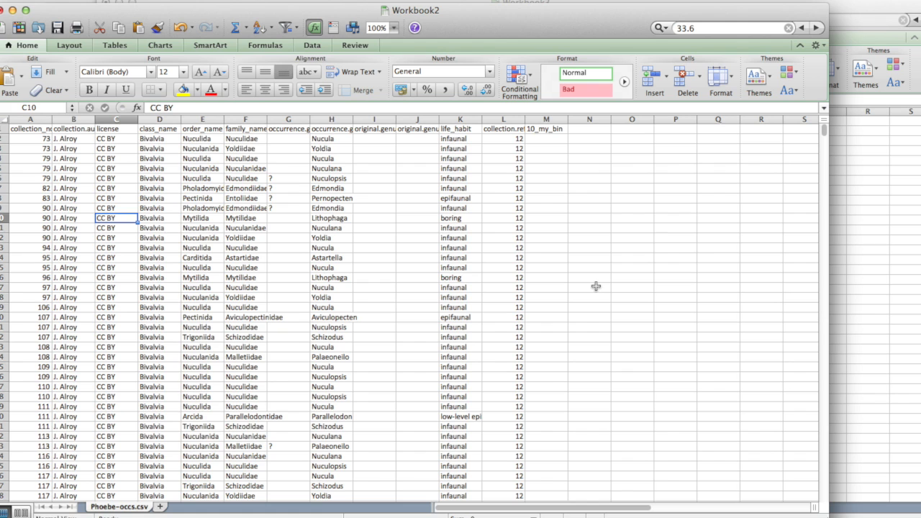
{"action": "mouse_move", "coordinate": [856, 226]}
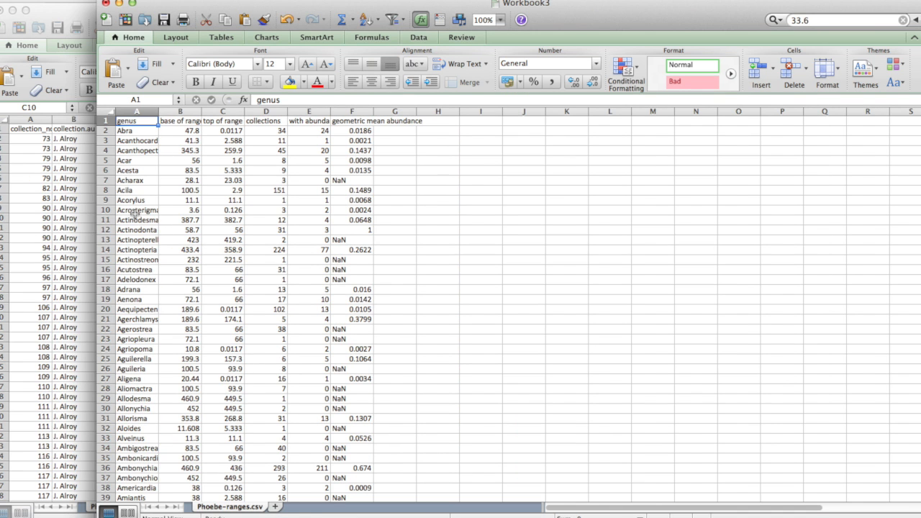
{"action": "mouse_move", "coordinate": [235, 195]}
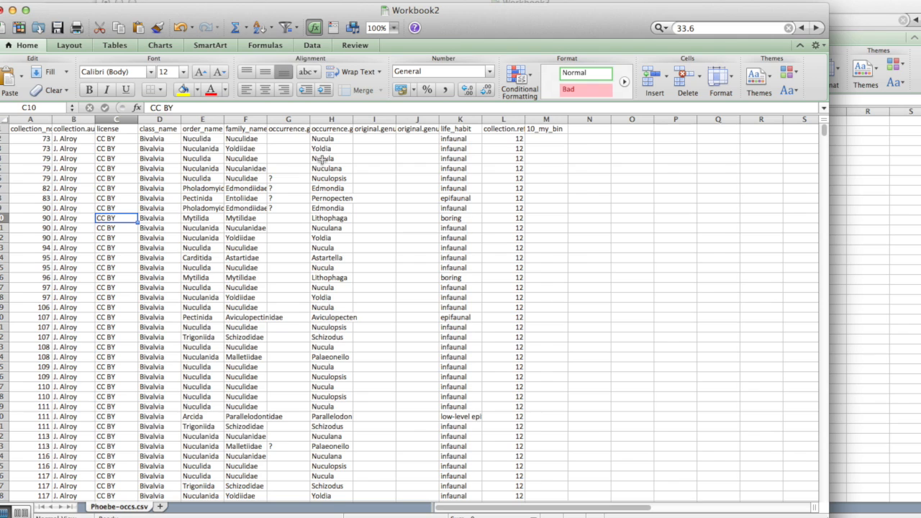
Enter FAD and LAD headings in the empty cells after 10_my_bin
{"action": "left_click", "coordinate": [331, 129]}
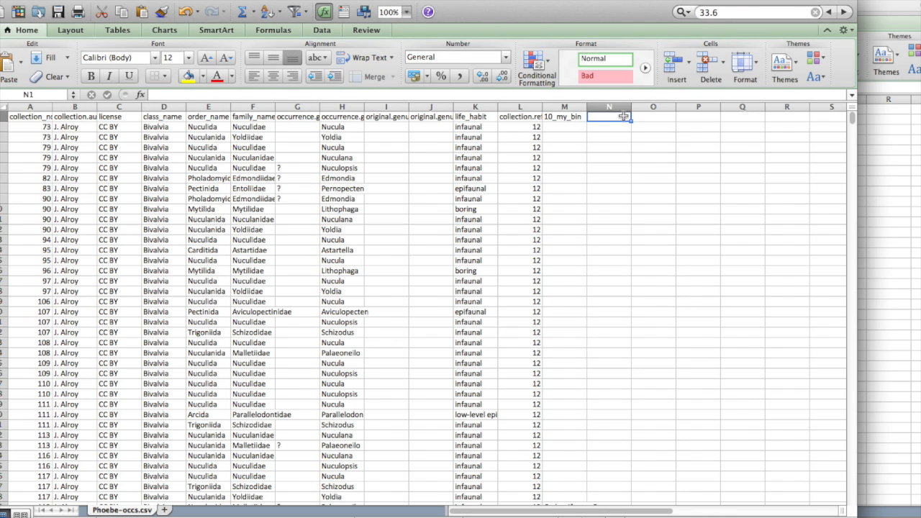
{"action": "type", "text": "LAD"}
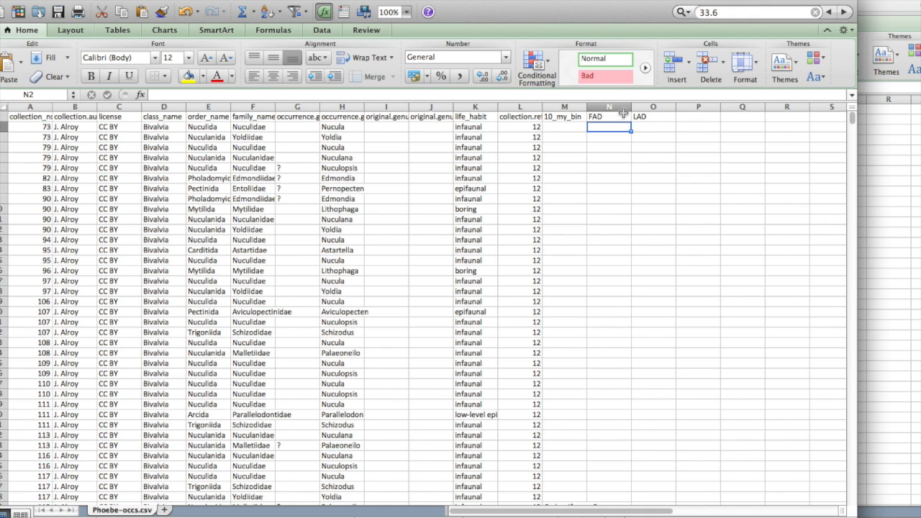
{"action": "mouse_move", "coordinate": [901, 173]}
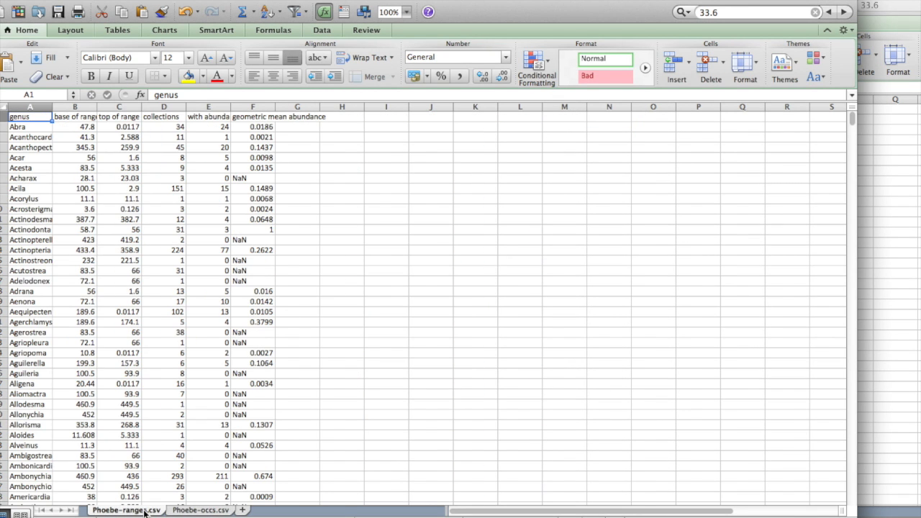
Enter =VLOOKUP(H2,'Phoebe-ranges.csv'!$A:$F,2,TRUE) in N2 and dismiss the error alert
{"action": "left_click", "coordinate": [200, 509]}
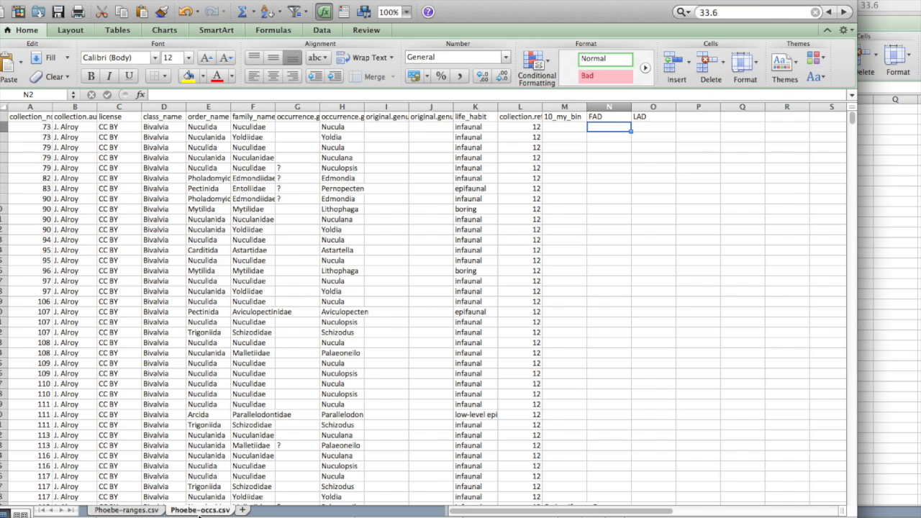
{"action": "mouse_move", "coordinate": [612, 279]}
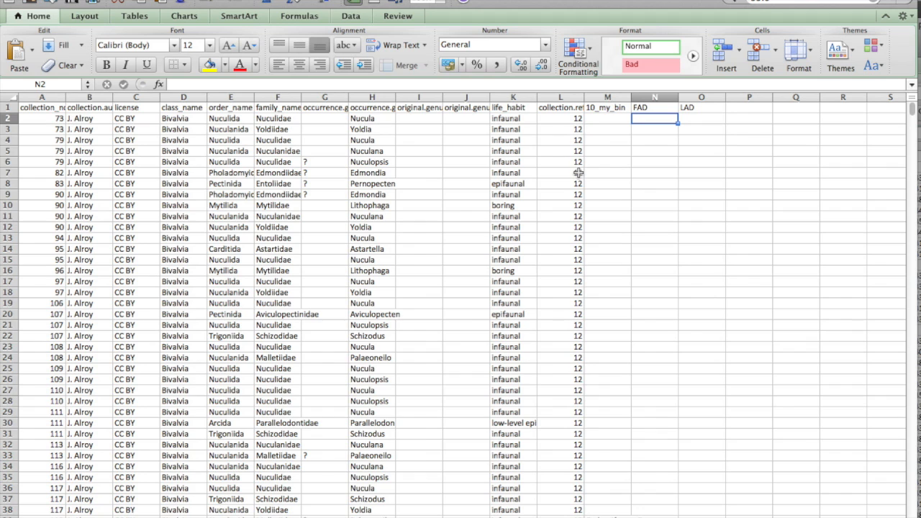
{"action": "type", "text": "=VLOOKUP"}
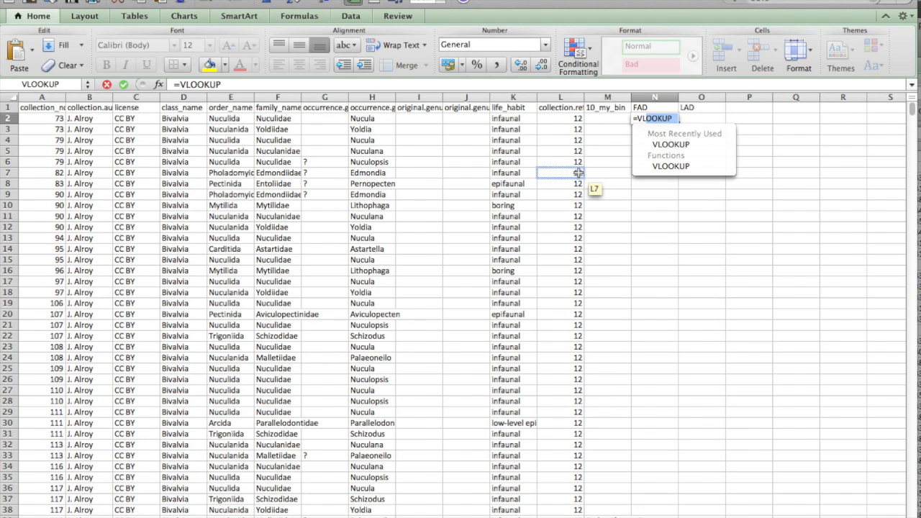
{"action": "type", "text": "("}
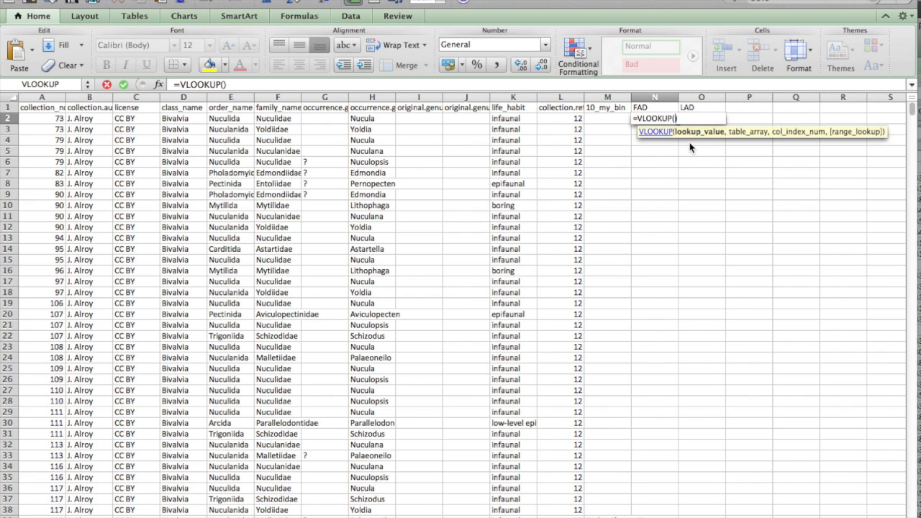
{"action": "mouse_move", "coordinate": [770, 134]}
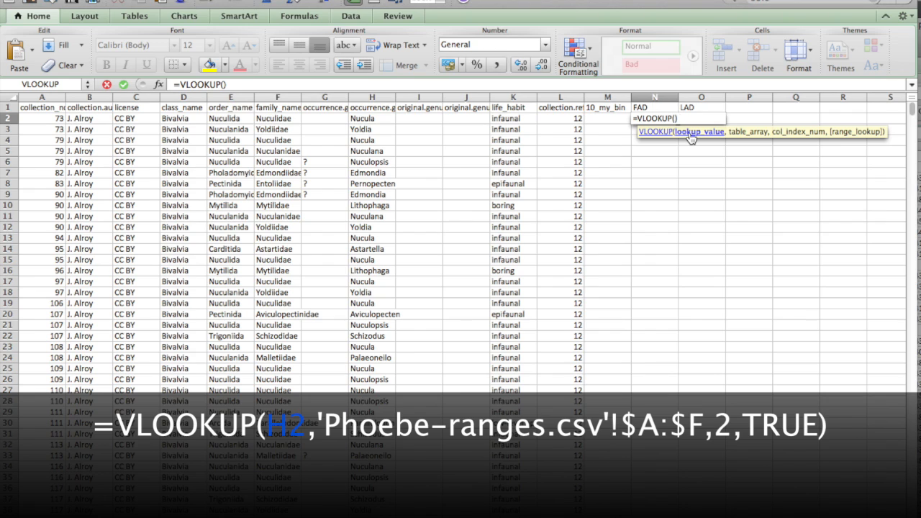
{"action": "type", "text": "h2"}
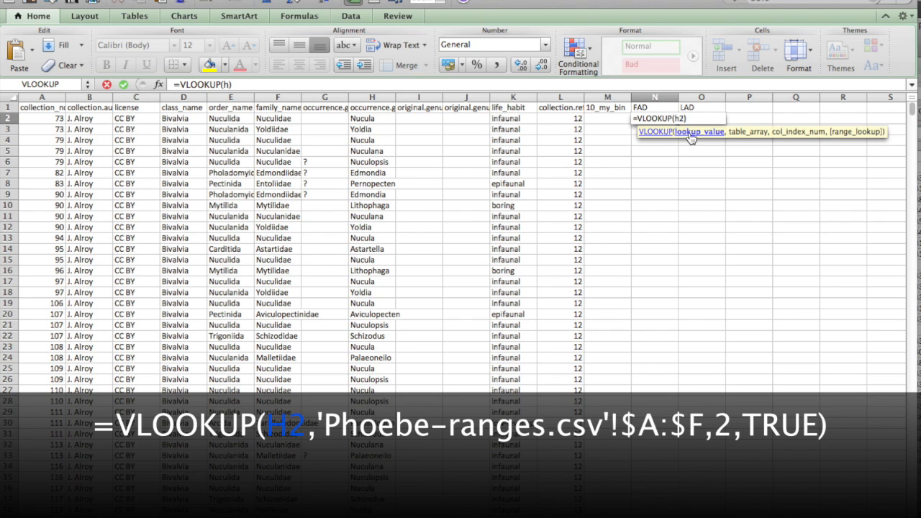
{"action": "left_click", "coordinate": [372, 118]}
{"action": "type", "text": ",'Phoebe-ranges.csv'!$A$F"}
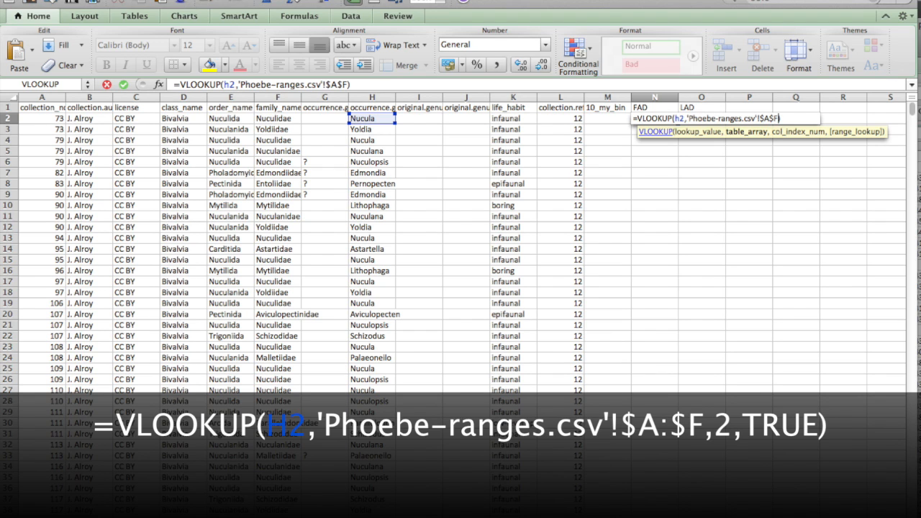
{"action": "type", "text": ","}
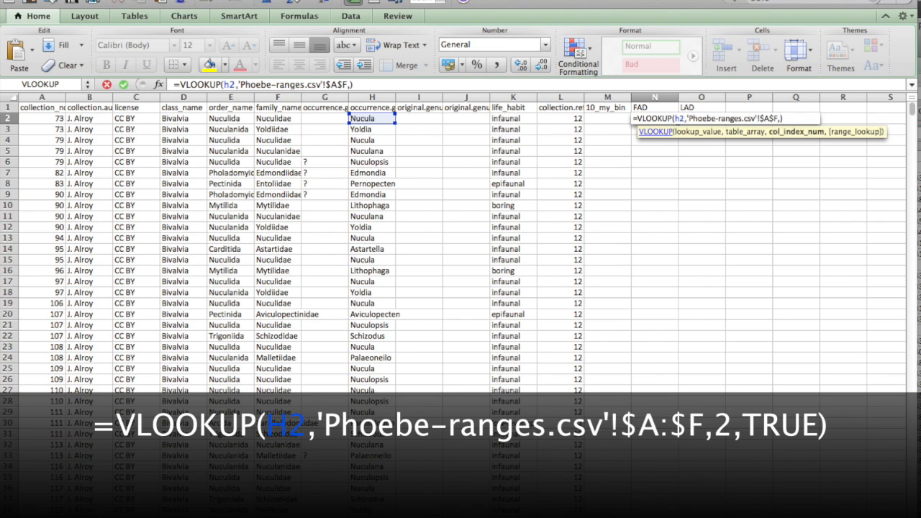
{"action": "type", "text": "2"}
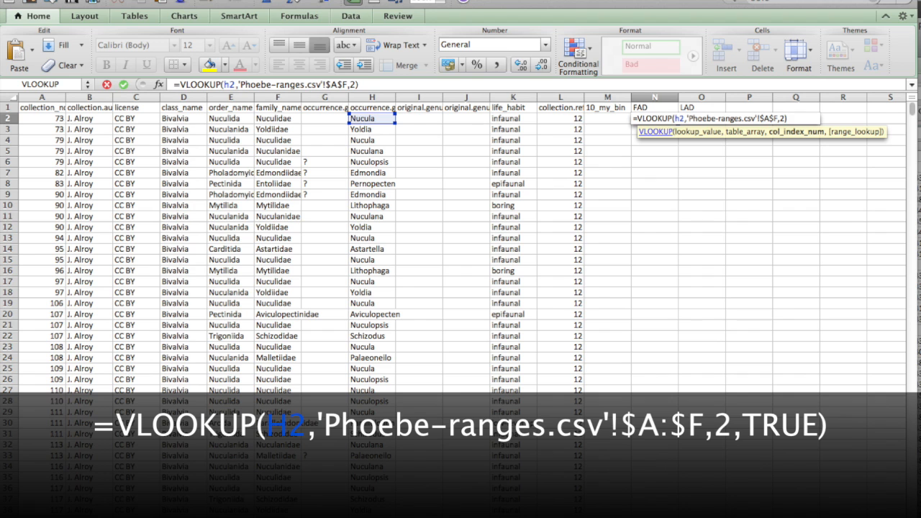
{"action": "type", "text": ",TRUE"}
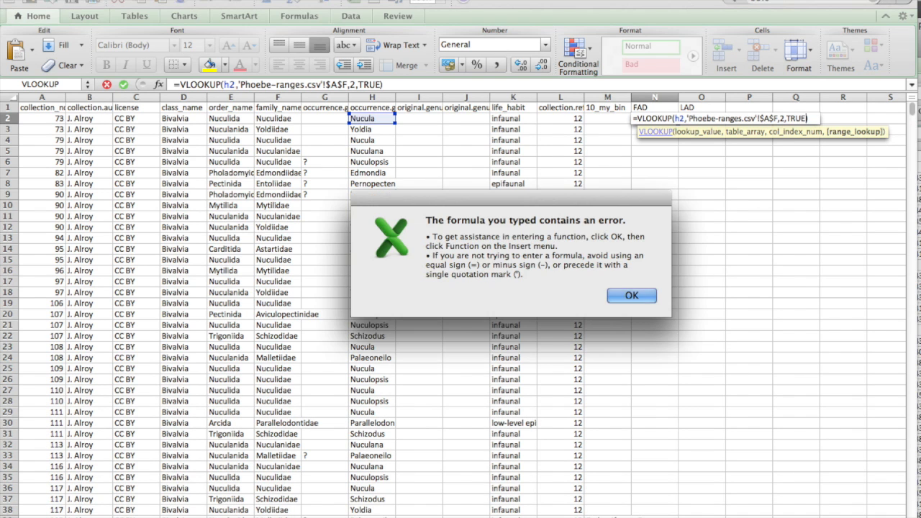
{"action": "left_click", "coordinate": [631, 295]}
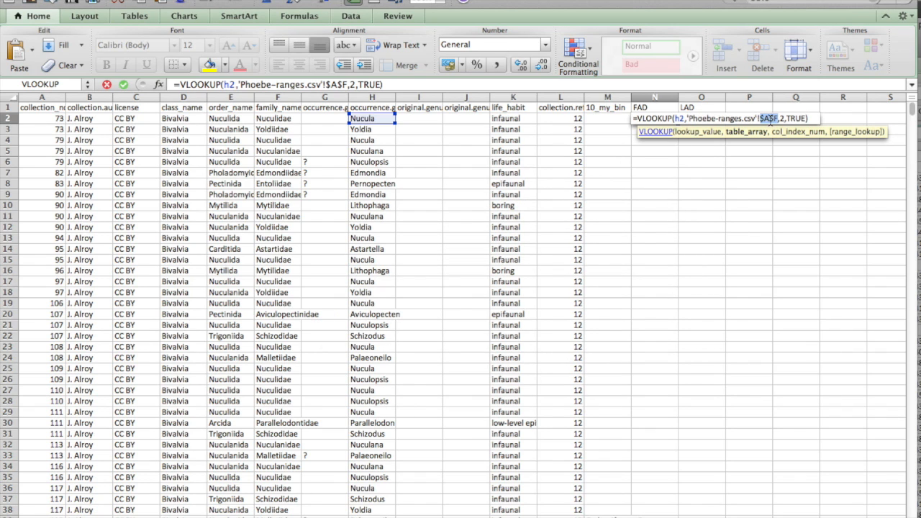
{"action": "mouse_move", "coordinate": [762, 55]}
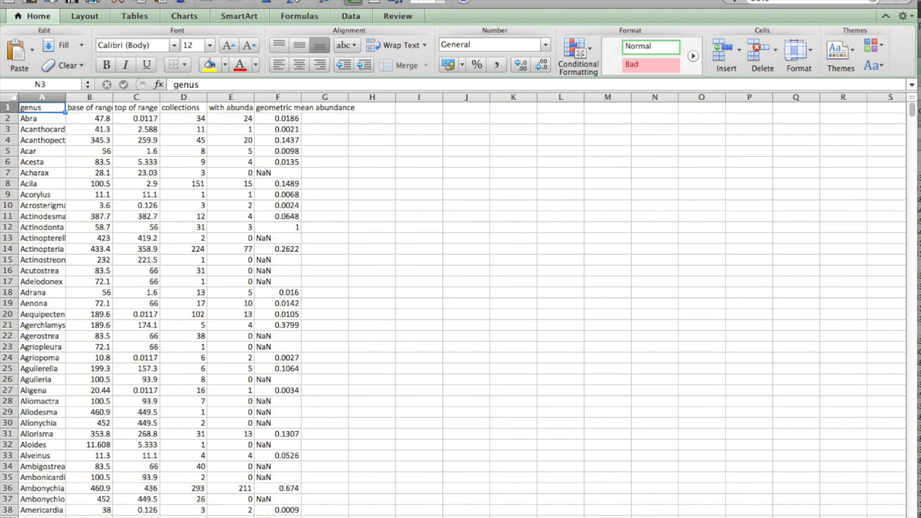
Return to Phoebe-occs.csv, where row 2 shows FAD 433.4 and LAD 0.0117
{"action": "left_click", "coordinate": [41, 107]}
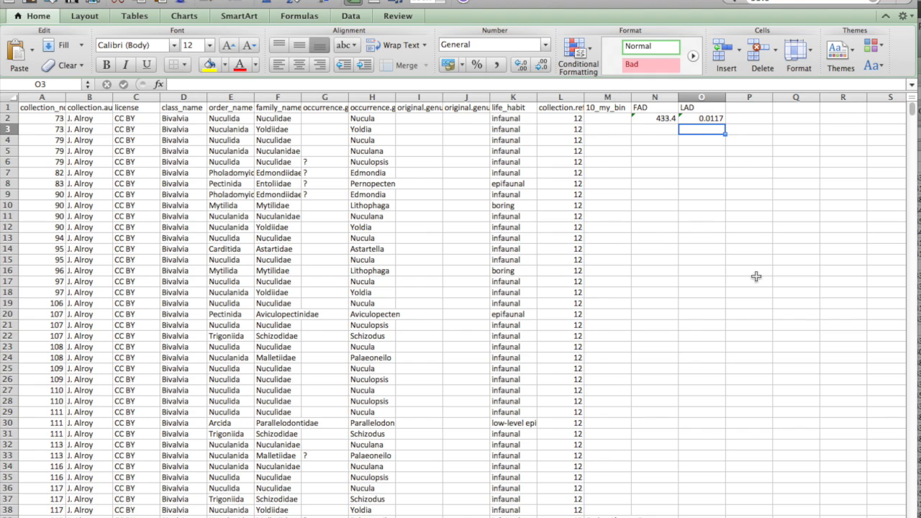
{"action": "mouse_move", "coordinate": [716, 300]}
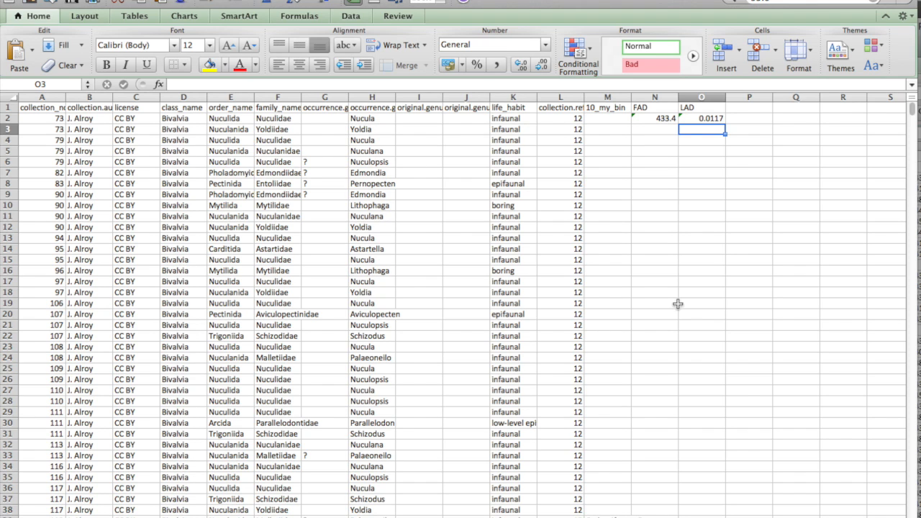
{"action": "mouse_move", "coordinate": [886, 141]}
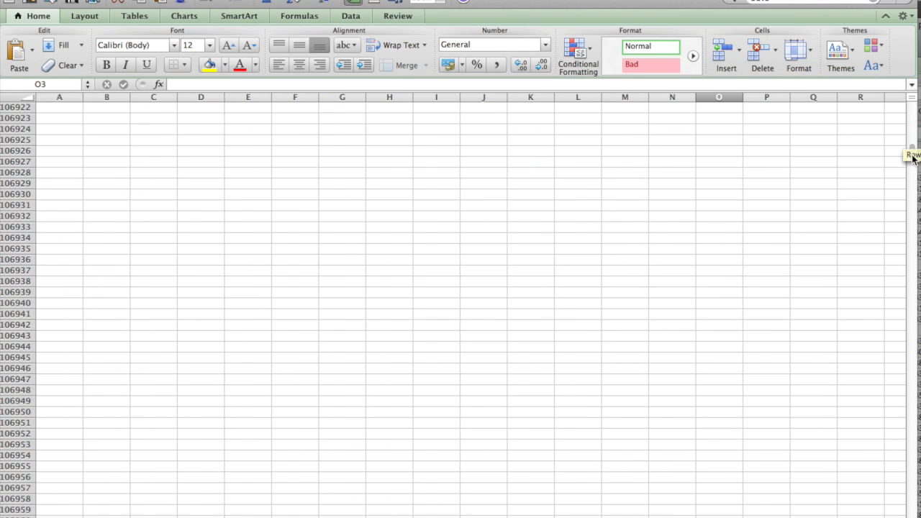
{"action": "scroll", "scroll_direction": "down", "scroll_amount": 3}
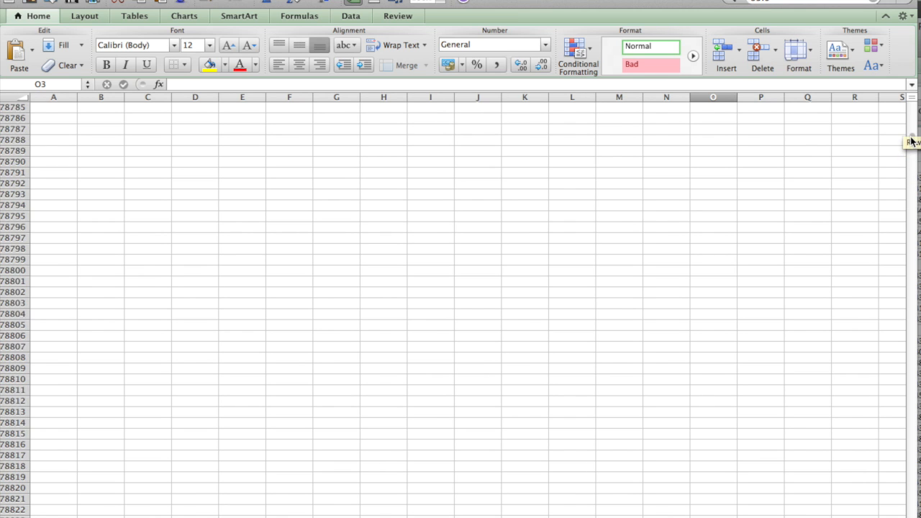
{"action": "scroll", "scroll_direction": "up", "scroll_amount": 3}
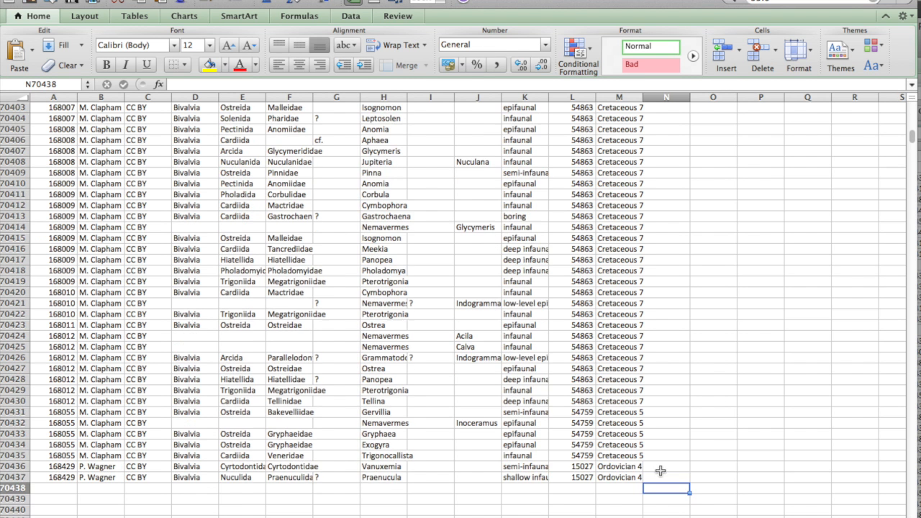
{"action": "type", "text": "d"}
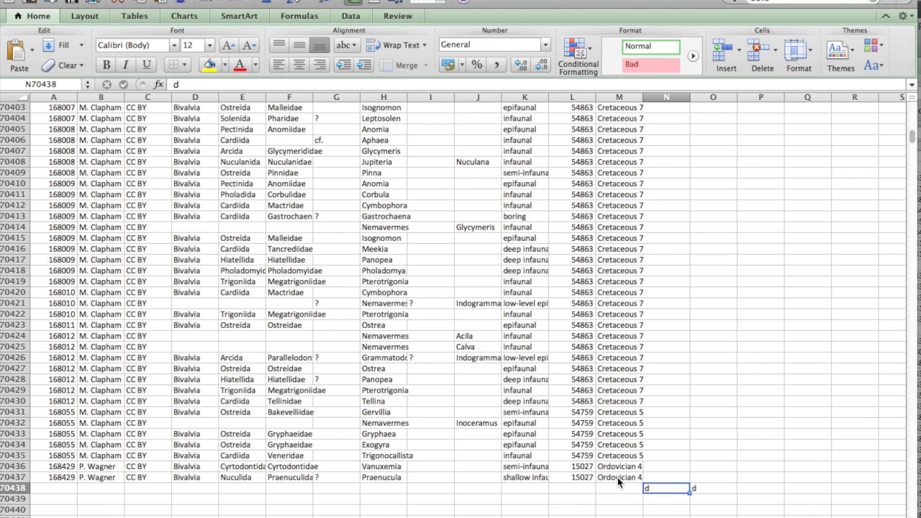
{"action": "scroll", "scroll_direction": "down", "scroll_amount": 3}
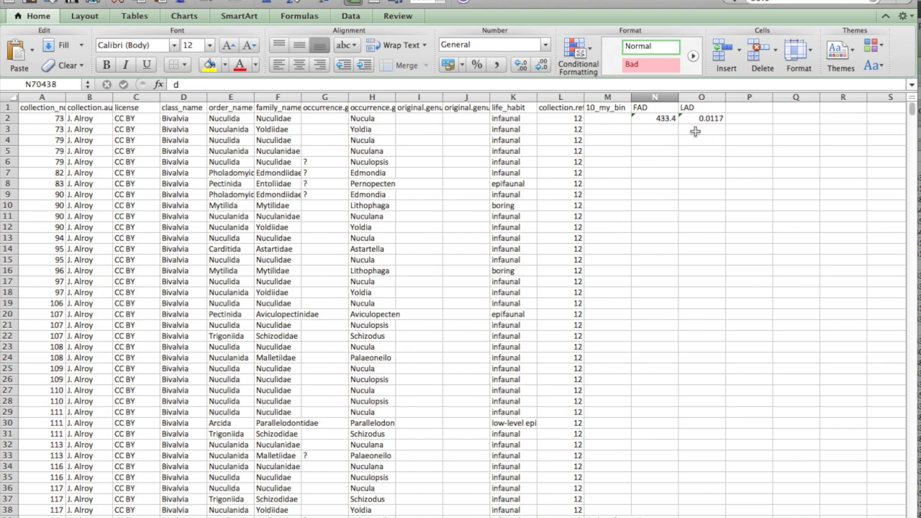
{"action": "left_click", "coordinate": [653, 118]}
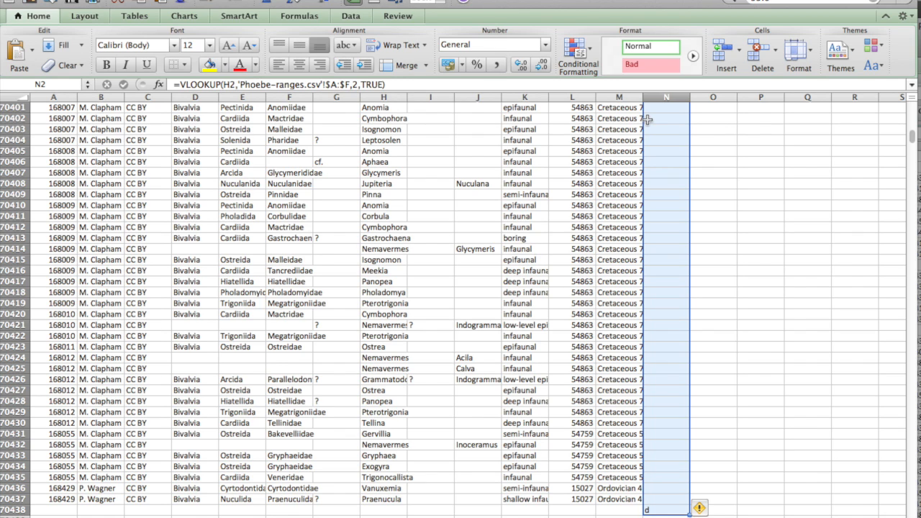
{"action": "key", "text": "ctrl+d"}
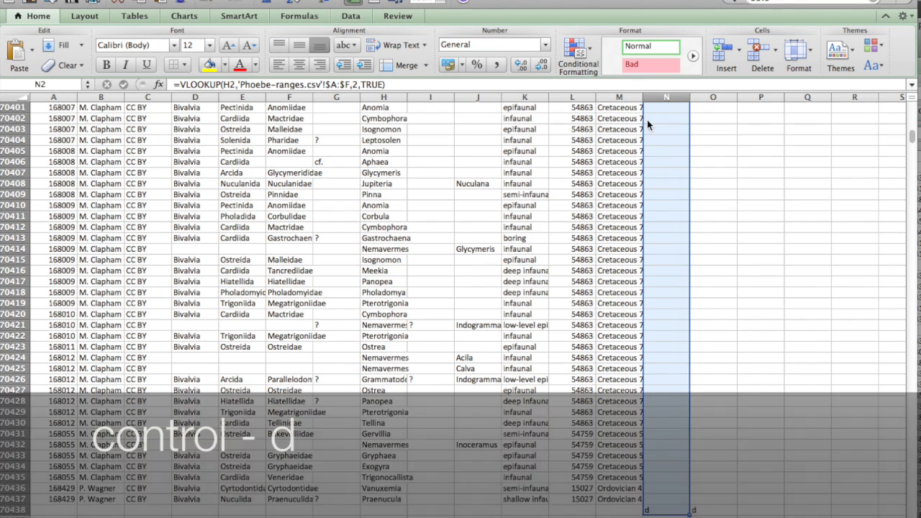
{"action": "key", "text": "ctrl+d"}
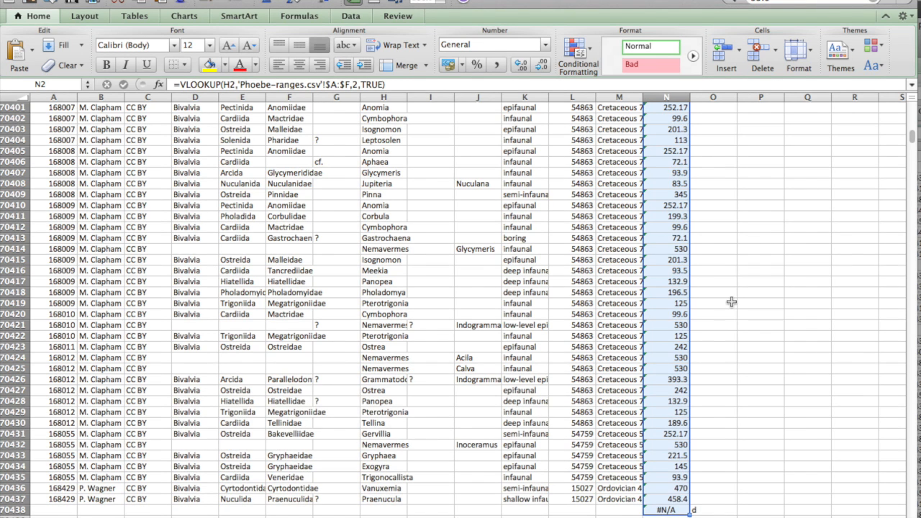
{"action": "left_click", "coordinate": [712, 302]}
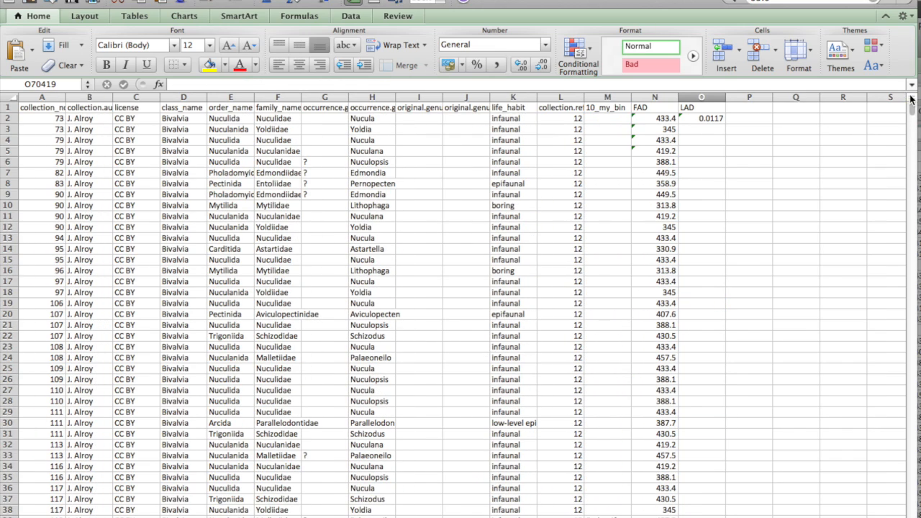
{"action": "left_click", "coordinate": [700, 118]}
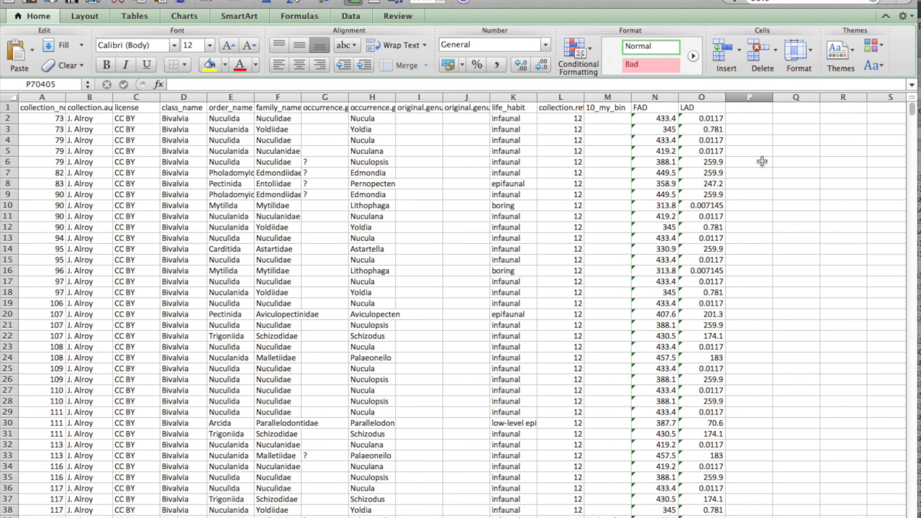
{"action": "mouse_move", "coordinate": [625, 224]}
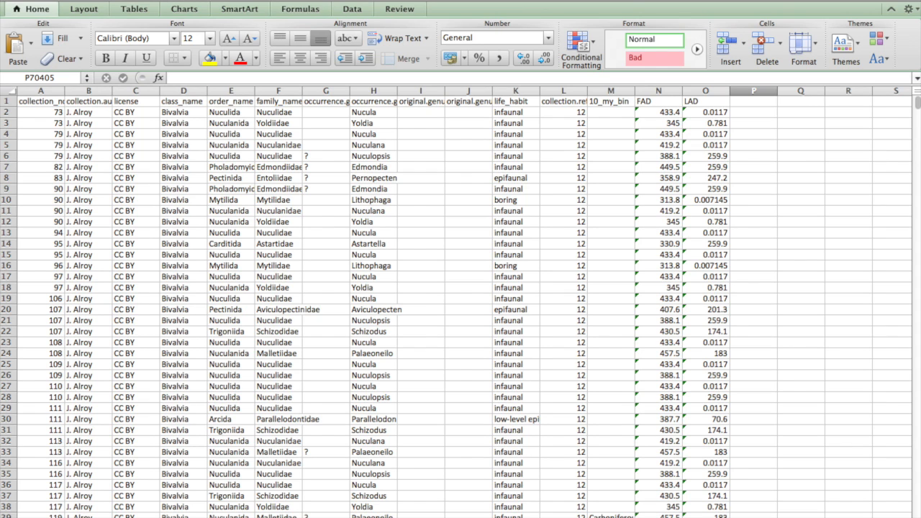
{"action": "mouse_move", "coordinate": [441, 53]}
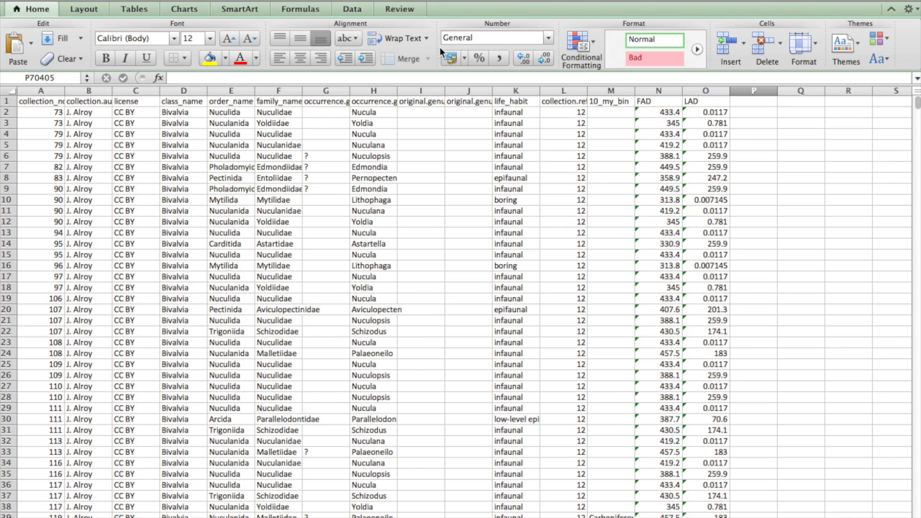
Start a PivotTable from the occurrence range A1:O70438
{"action": "left_click", "coordinate": [351, 8]}
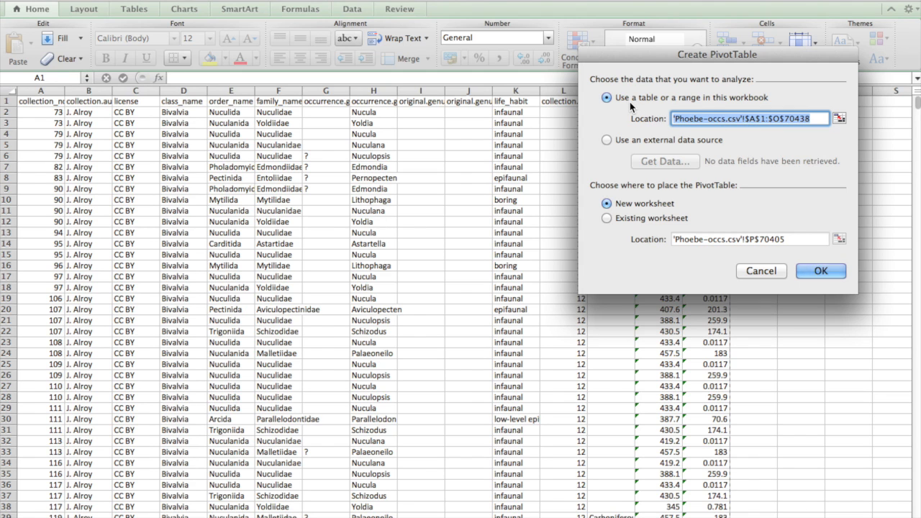
{"action": "mouse_move", "coordinate": [755, 130]}
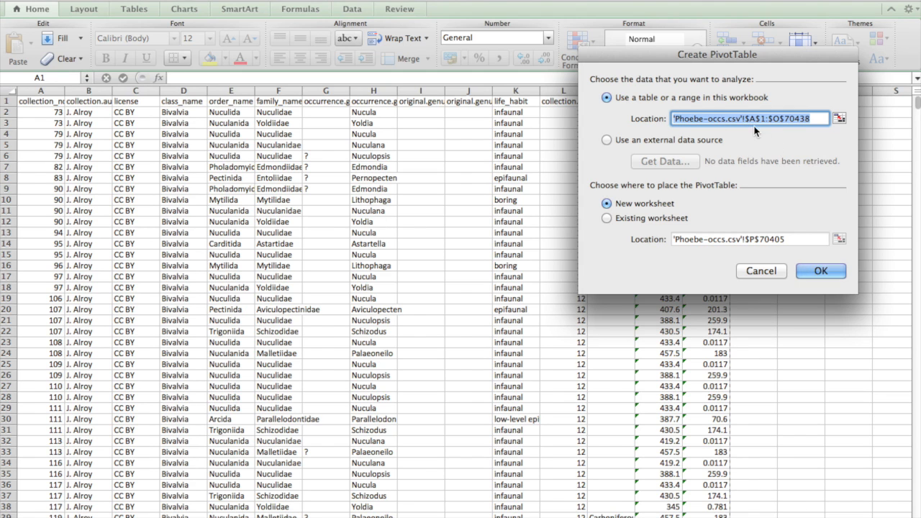
{"action": "mouse_move", "coordinate": [681, 207]}
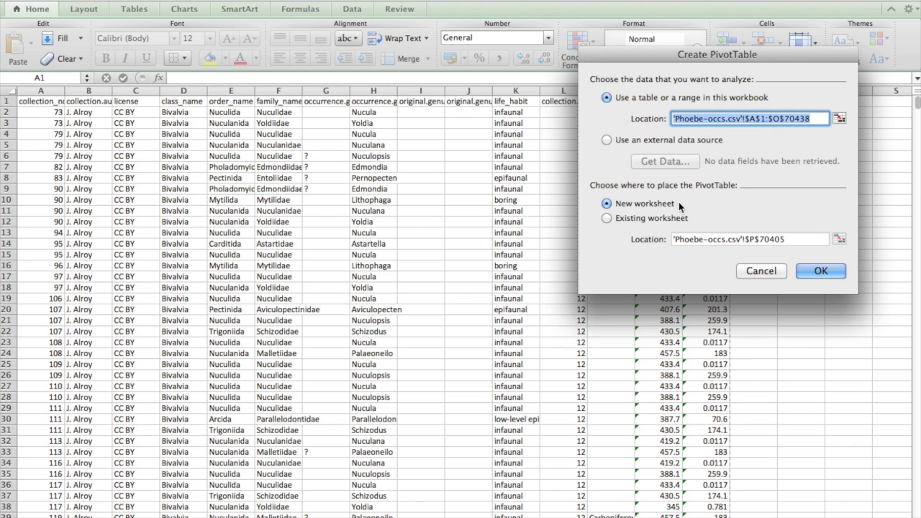
{"action": "mouse_move", "coordinate": [640, 215]}
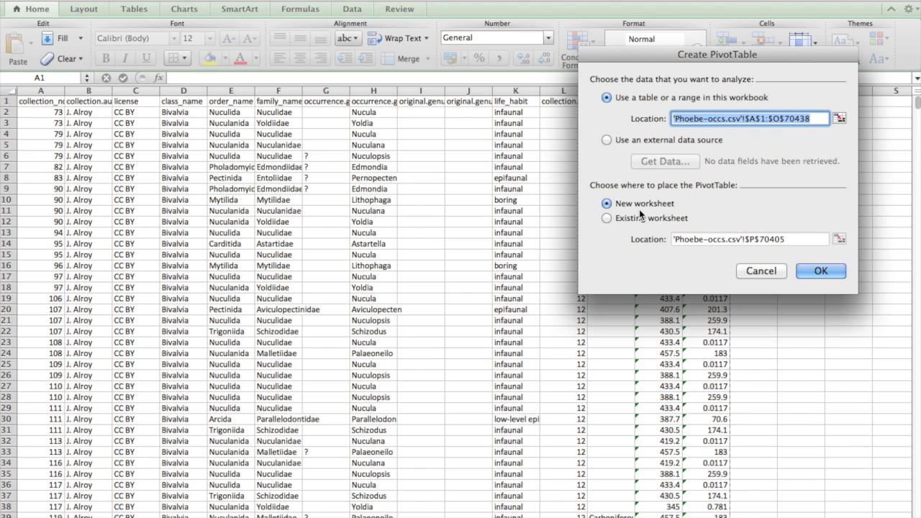
Create the empty PivotTable on a new worksheet and browse the field list
{"action": "left_click", "coordinate": [819, 271]}
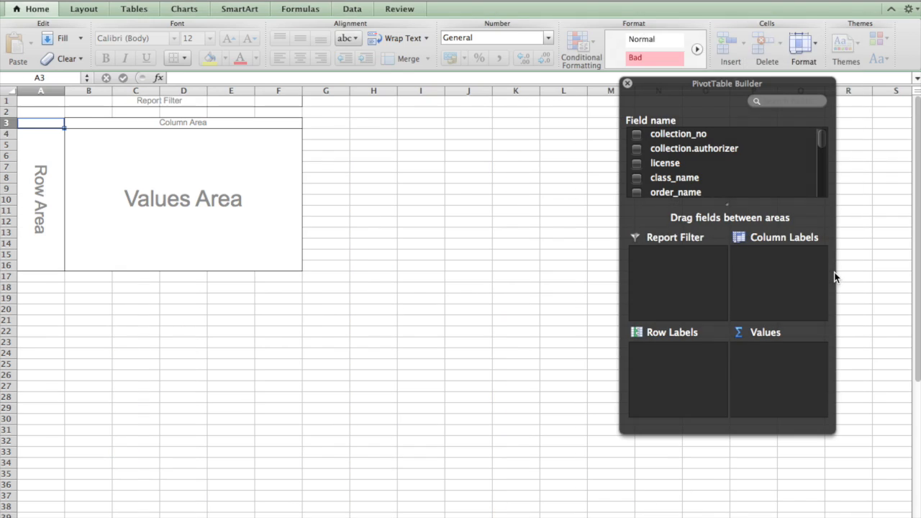
{"action": "left_click", "coordinate": [409, 9]}
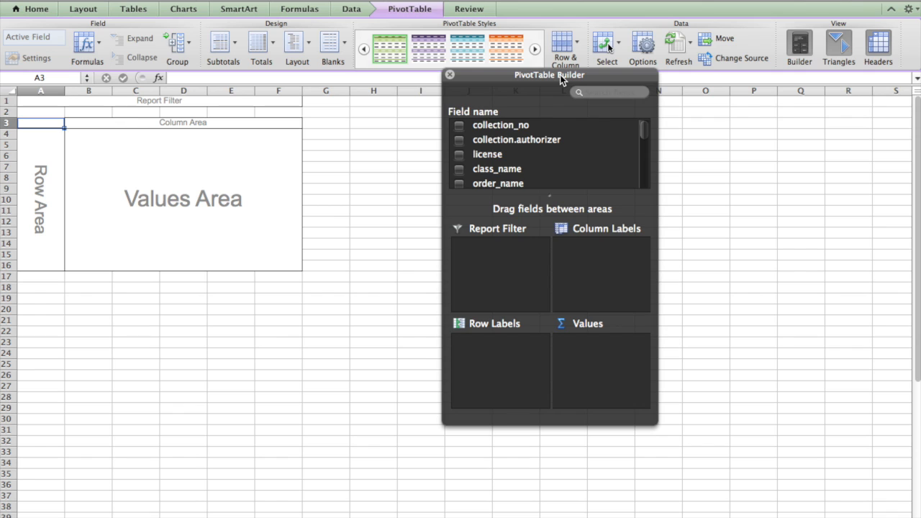
{"action": "mouse_move", "coordinate": [565, 159]}
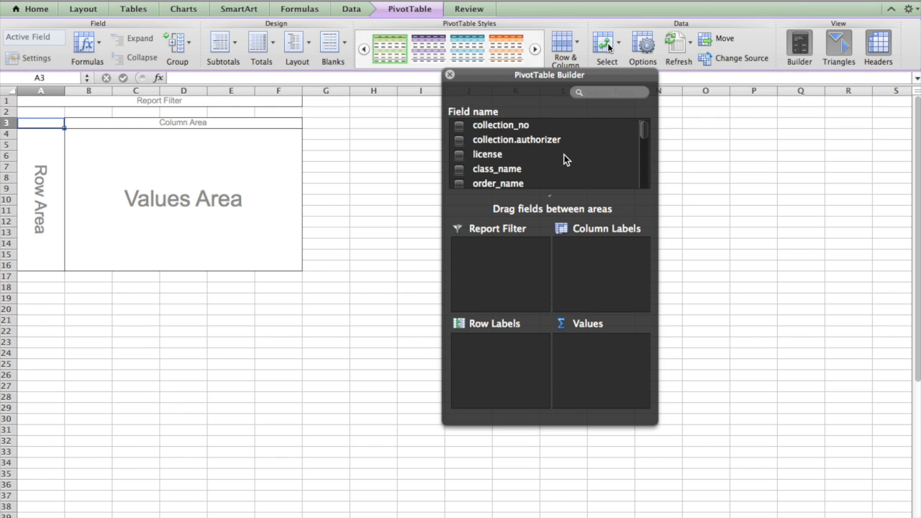
{"action": "scroll", "scroll_direction": "down", "scroll_amount": 3}
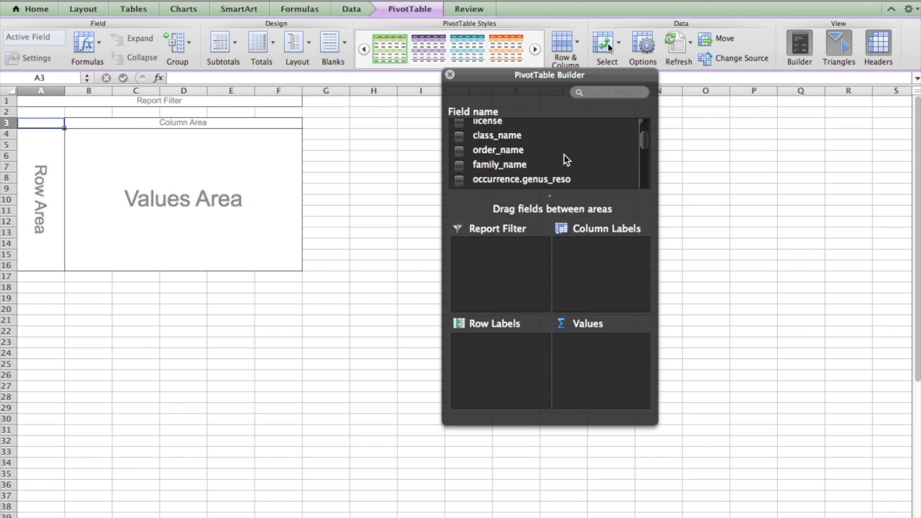
{"action": "mouse_move", "coordinate": [572, 150]}
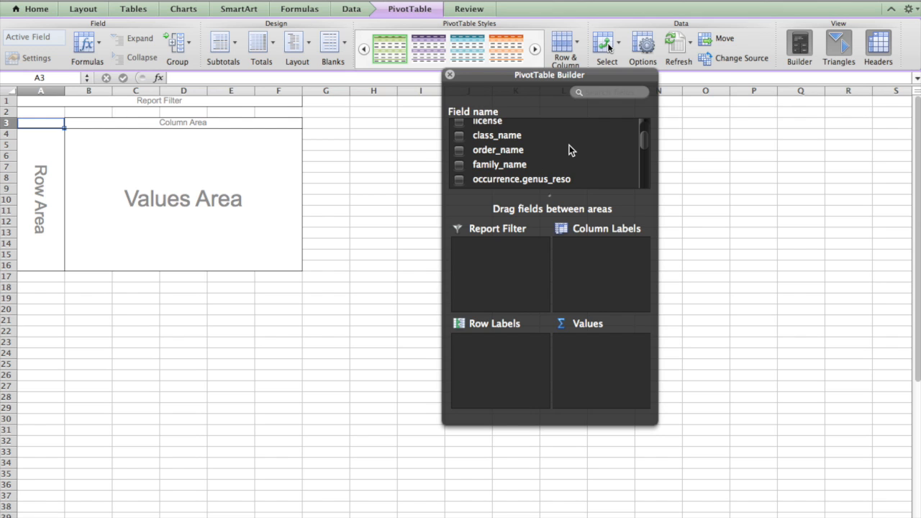
{"action": "scroll", "scroll_direction": "down", "scroll_amount": 3}
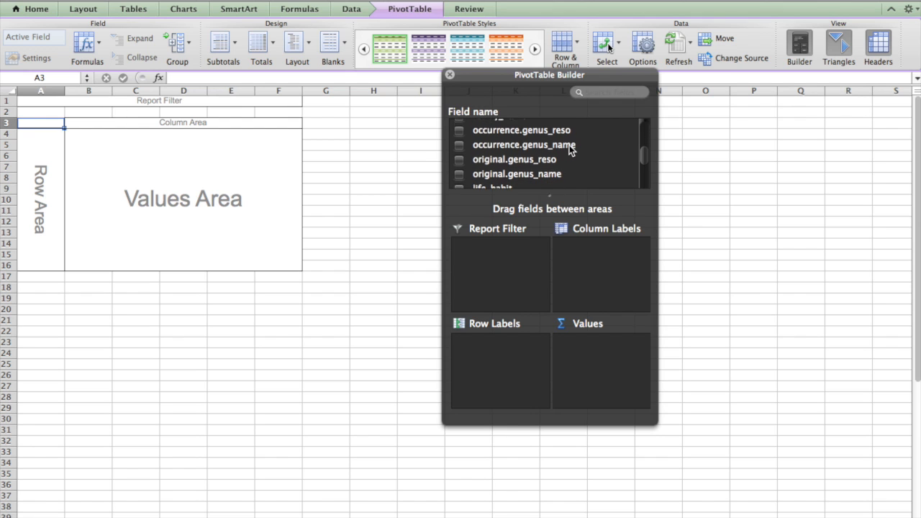
{"action": "scroll", "scroll_direction": "down", "scroll_amount": 3}
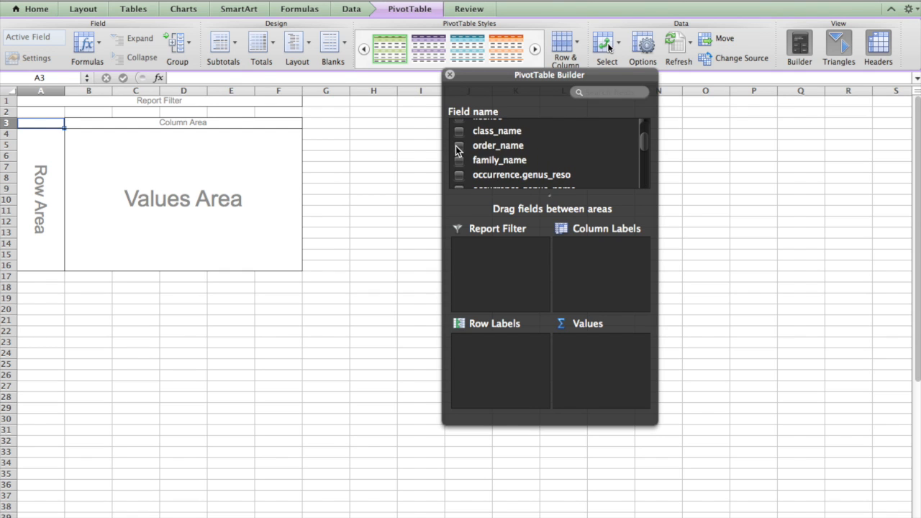
Add order_name and move it from Values to Row Labels
{"action": "left_click", "coordinate": [459, 146]}
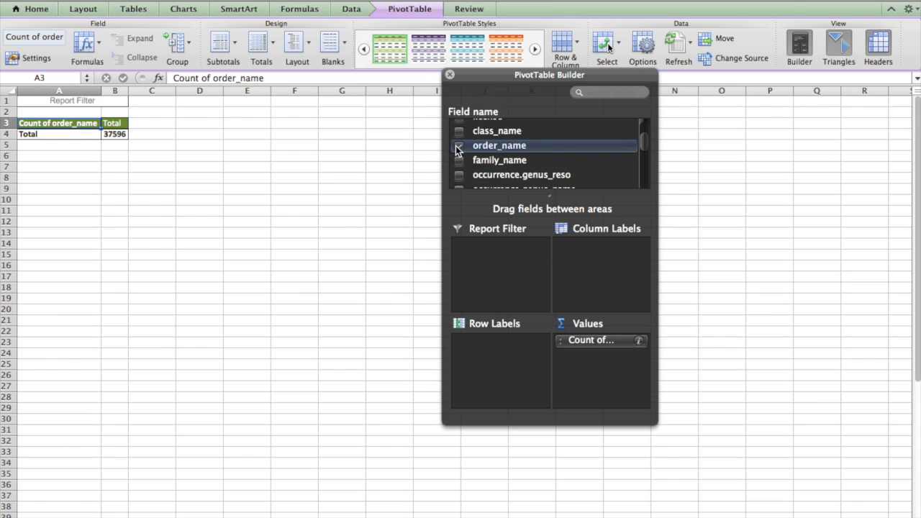
{"action": "left_click", "coordinate": [459, 145]}
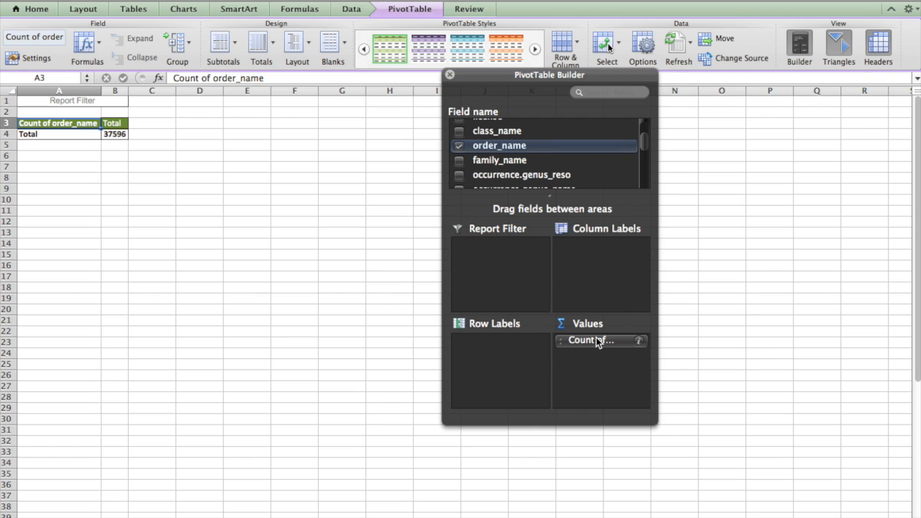
{"action": "mouse_move", "coordinate": [599, 344]}
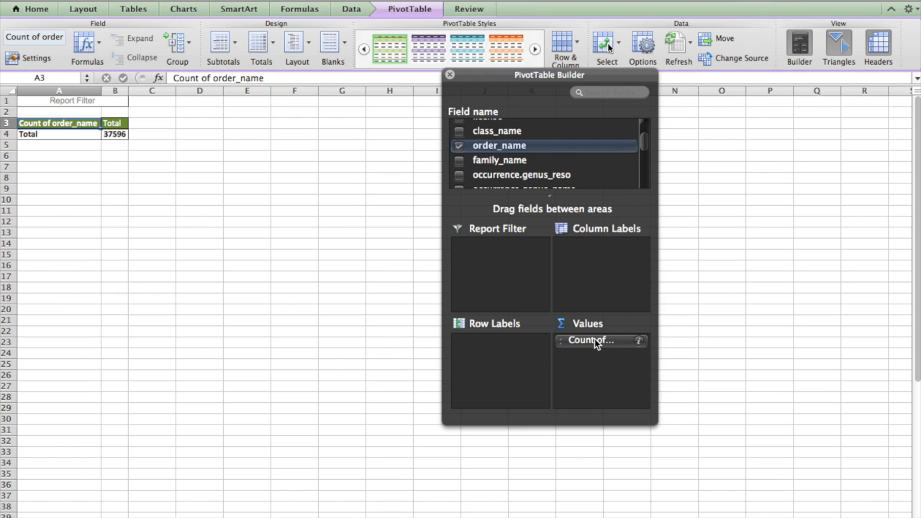
{"action": "left_click_drag", "start_coordinate": [589, 340], "coordinate": [576, 340]}
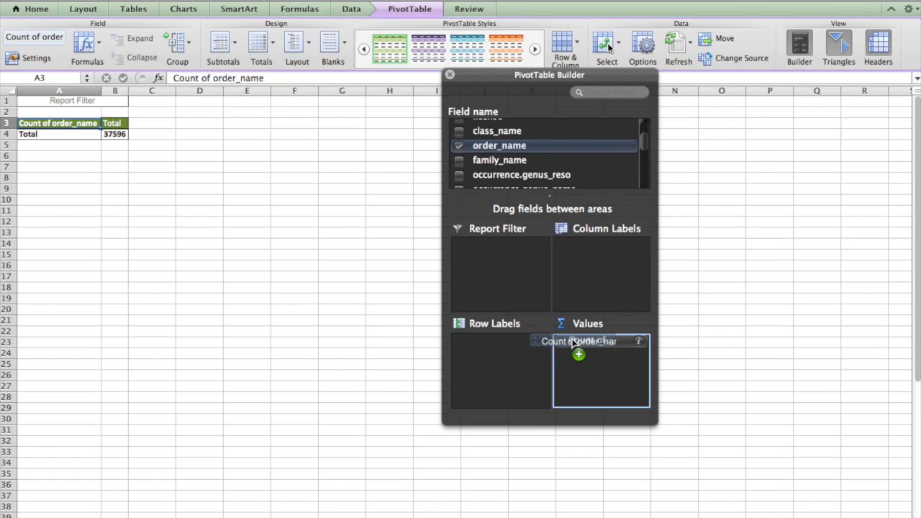
{"action": "left_click_drag", "start_coordinate": [578, 341], "coordinate": [493, 339]}
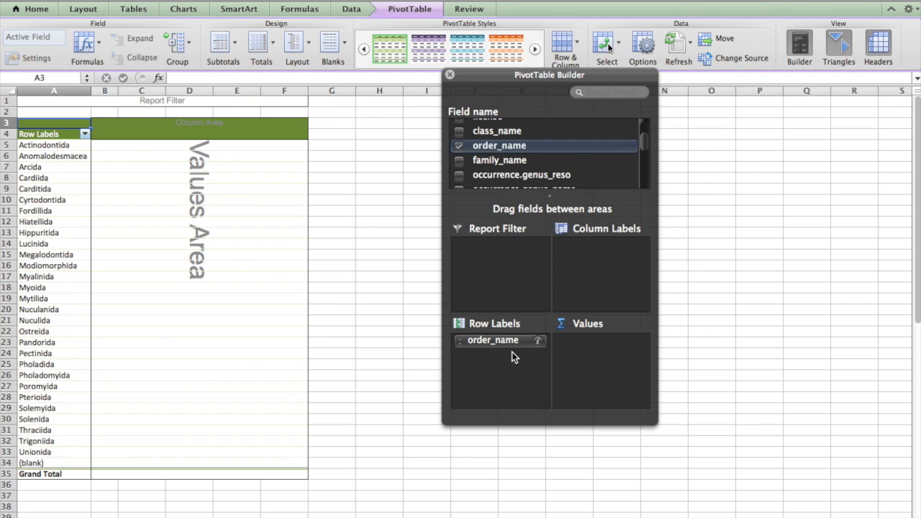
{"action": "mouse_move", "coordinate": [201, 107]}
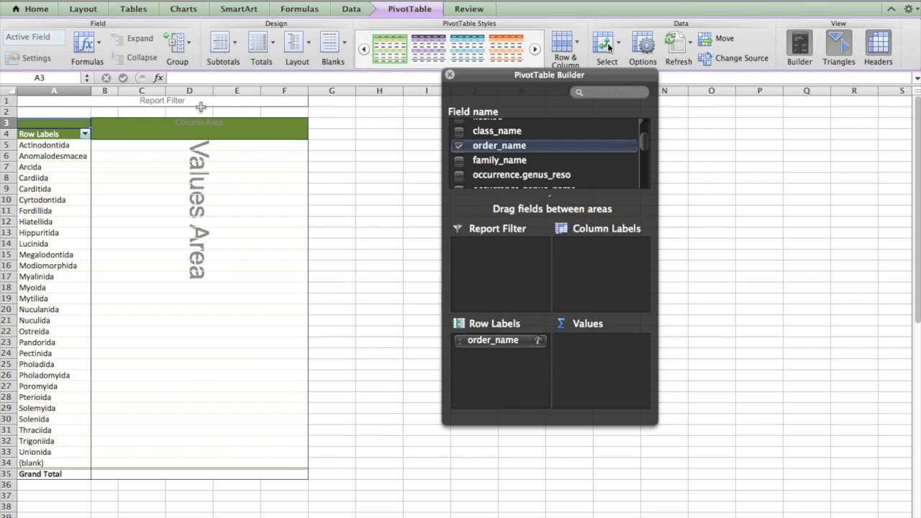
{"action": "scroll", "scroll_direction": "down", "scroll_amount": 3}
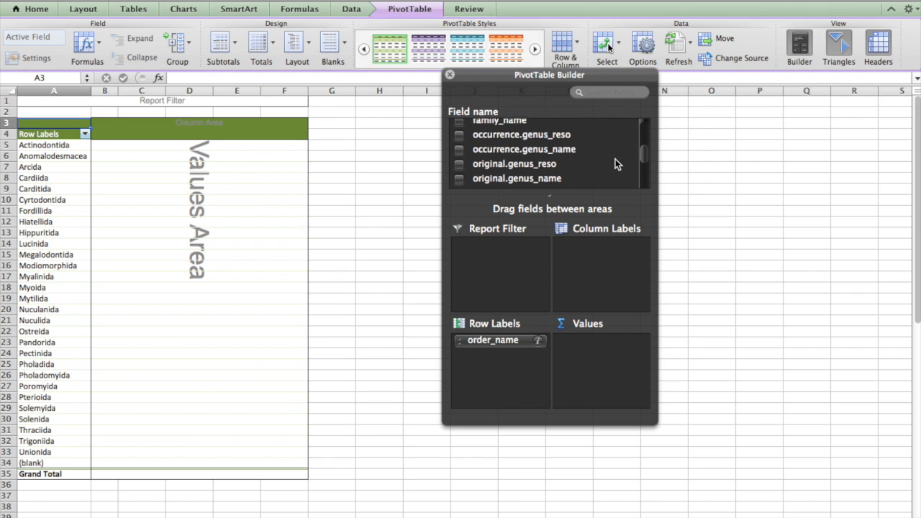
{"action": "scroll", "scroll_direction": "down", "scroll_amount": 3}
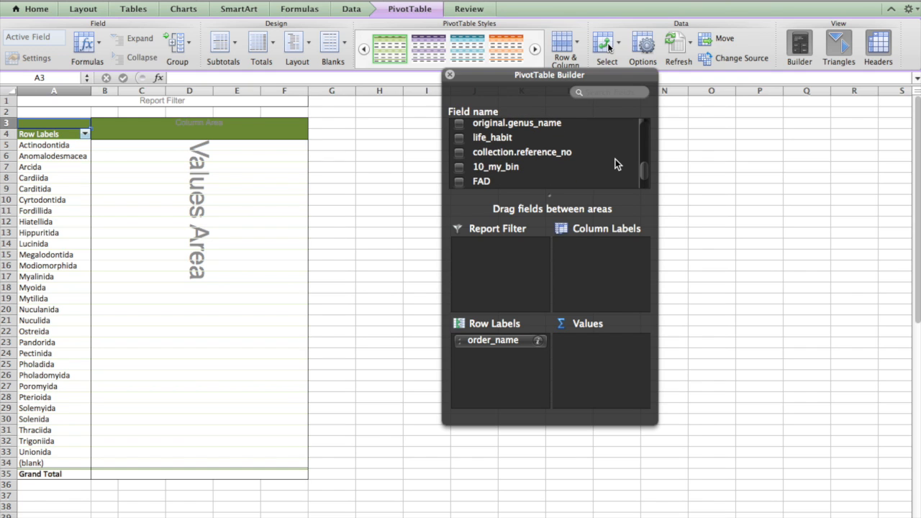
{"action": "scroll", "scroll_direction": "down", "scroll_amount": 3}
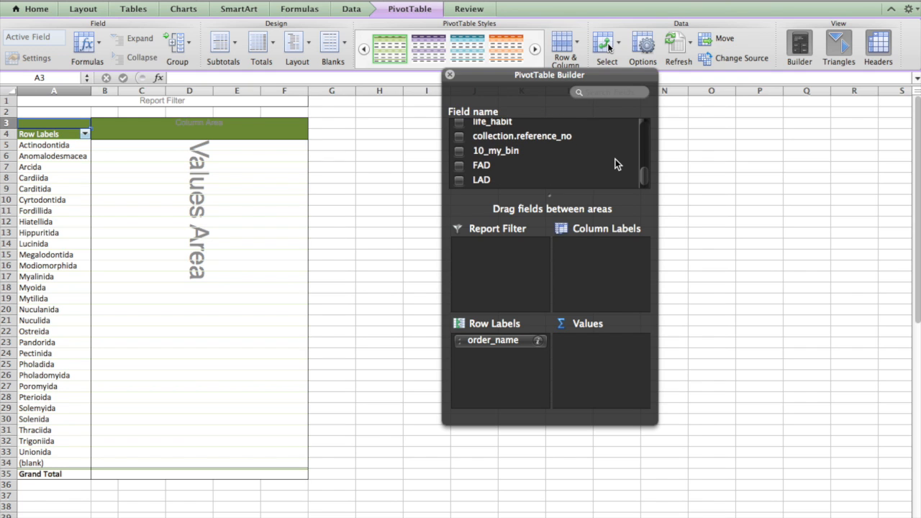
Add FAD as a value summarized by Max, giving Max of FAD
{"action": "left_click", "coordinate": [460, 165]}
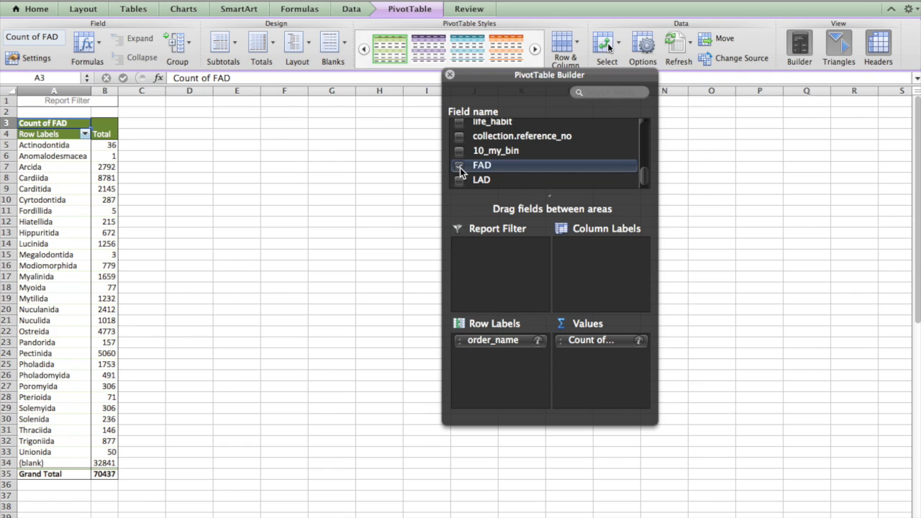
{"action": "left_click", "coordinate": [459, 165]}
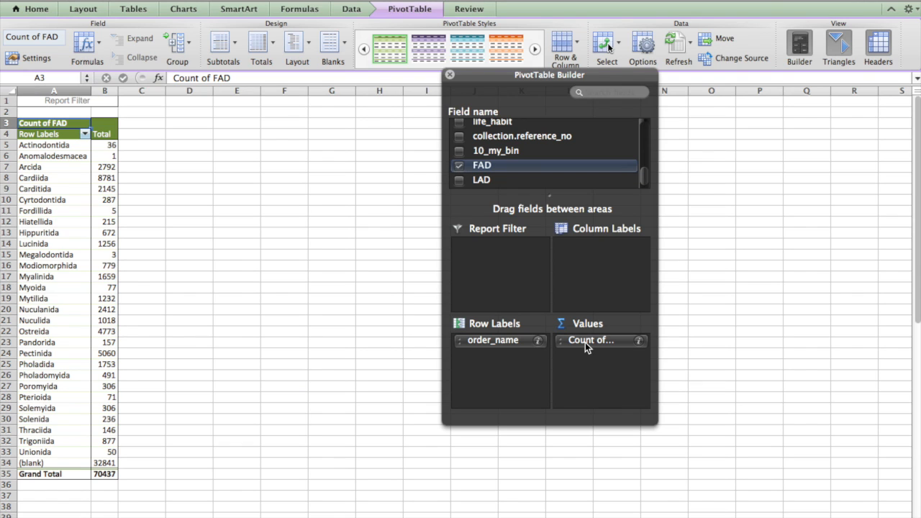
{"action": "mouse_move", "coordinate": [626, 344]}
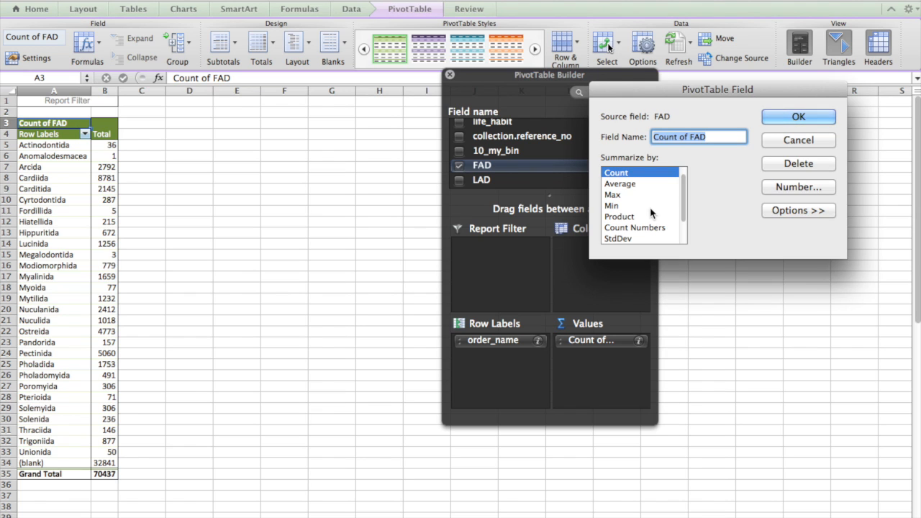
{"action": "left_click", "coordinate": [612, 194]}
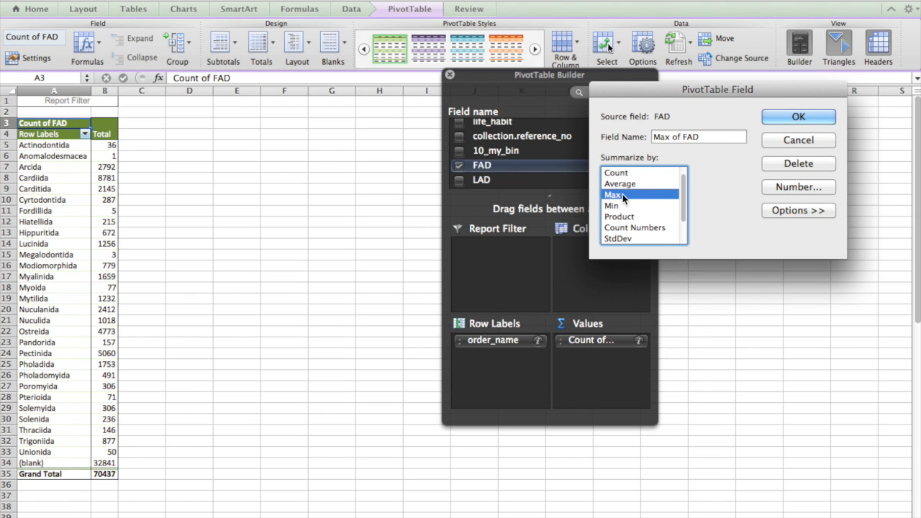
{"action": "mouse_move", "coordinate": [773, 122]}
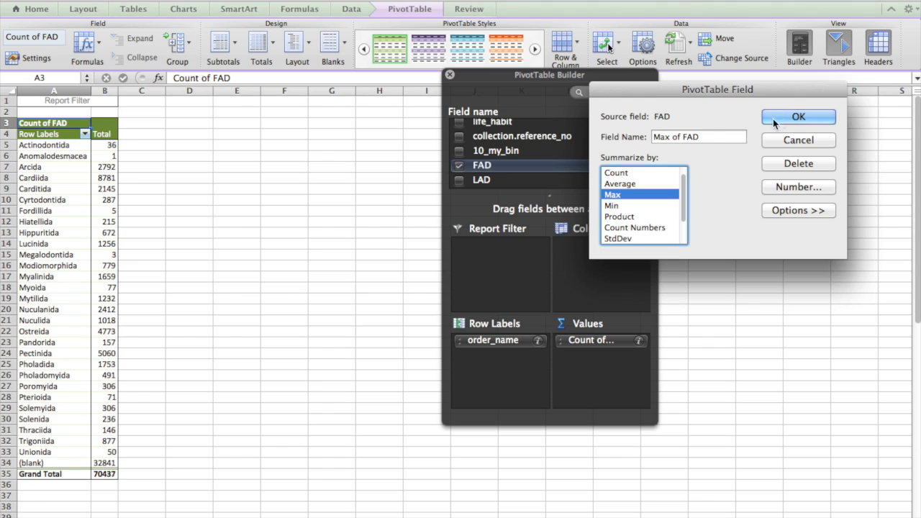
{"action": "left_click", "coordinate": [798, 116]}
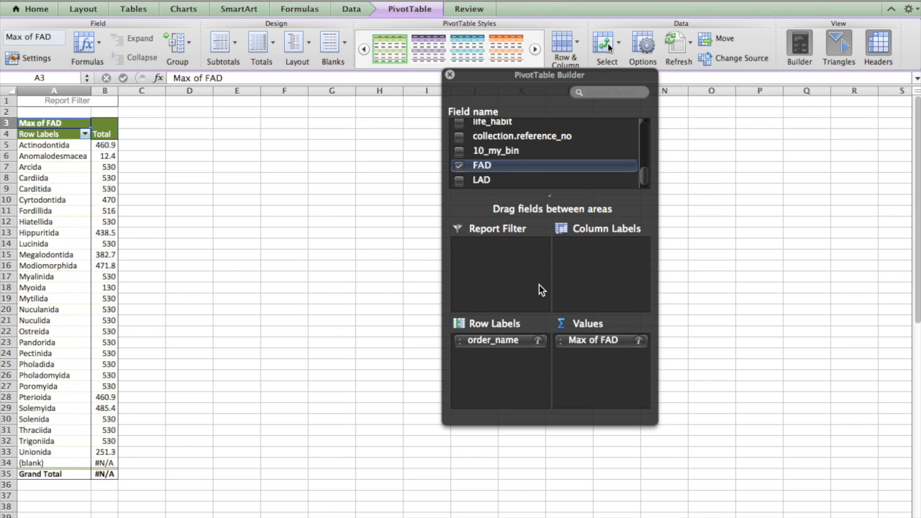
{"action": "mouse_move", "coordinate": [587, 289]}
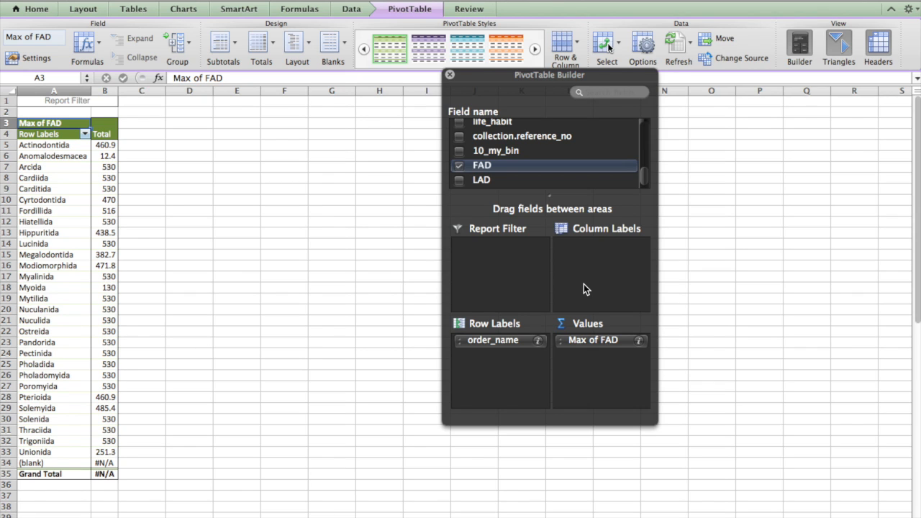
{"action": "mouse_move", "coordinate": [61, 177]}
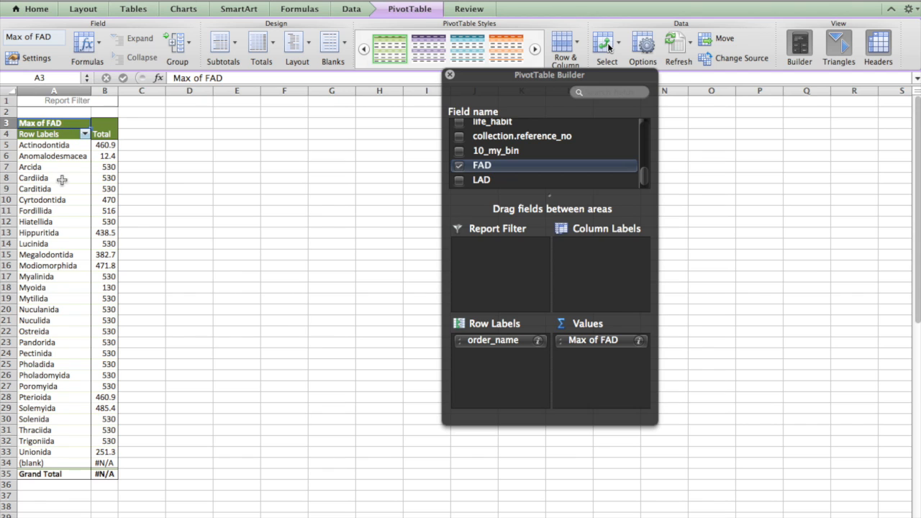
Add LAD as a value summarized by Min, giving Min of LAD
{"action": "left_click", "coordinate": [459, 180]}
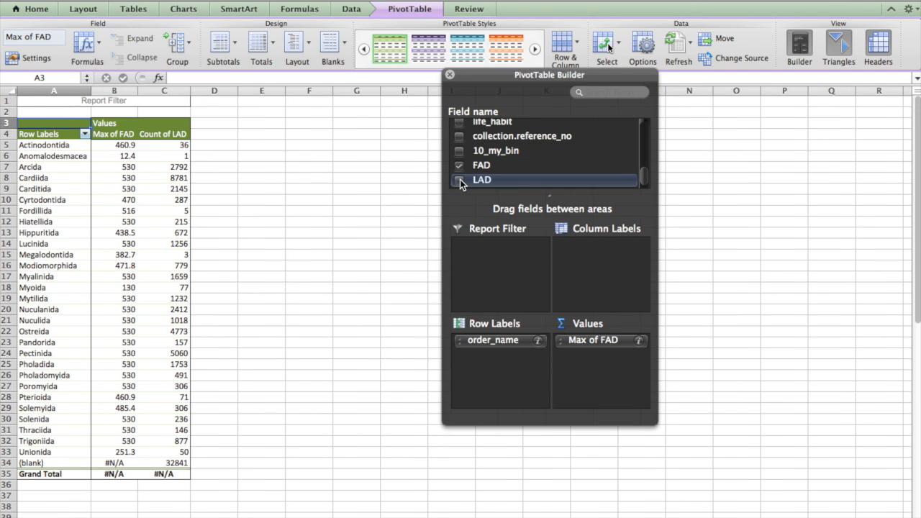
{"action": "left_click", "coordinate": [460, 180]}
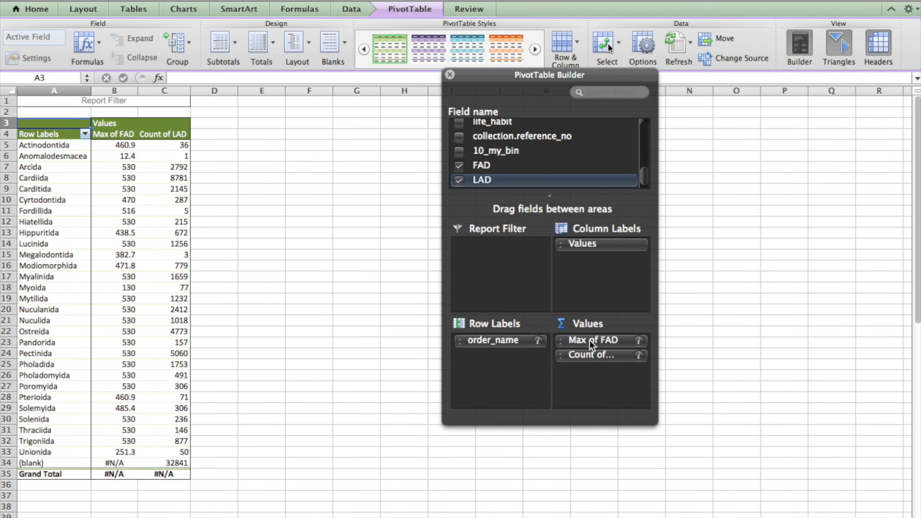
{"action": "mouse_move", "coordinate": [640, 360]}
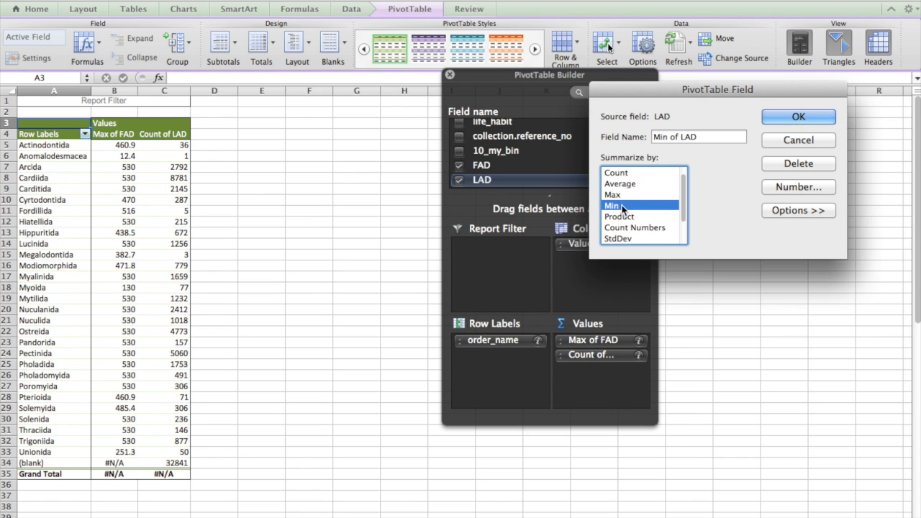
{"action": "left_click", "coordinate": [797, 117]}
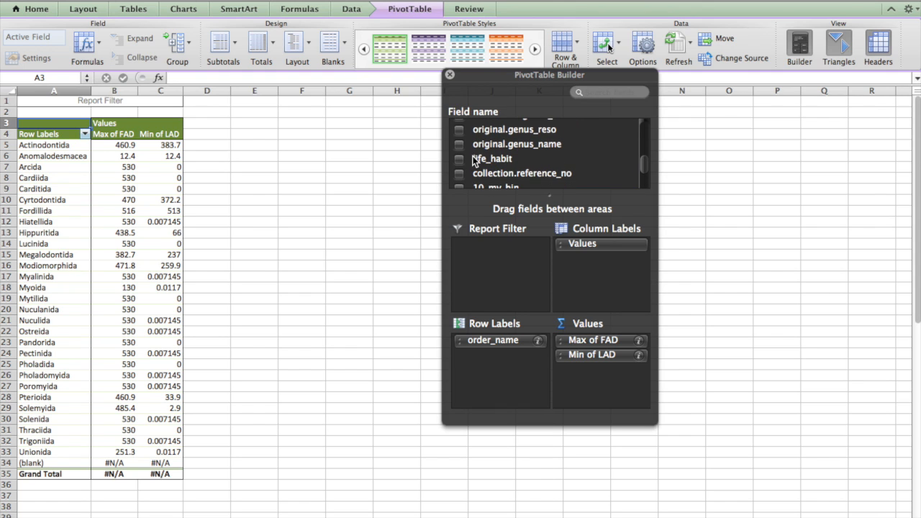
Add life_habit to Row Labels beneath order_name
{"action": "left_click", "coordinate": [459, 159]}
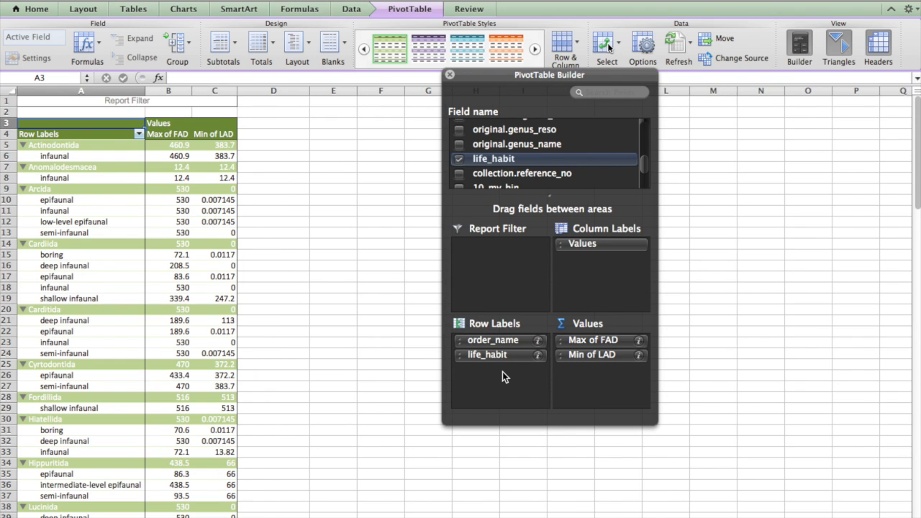
{"action": "mouse_move", "coordinate": [91, 178]}
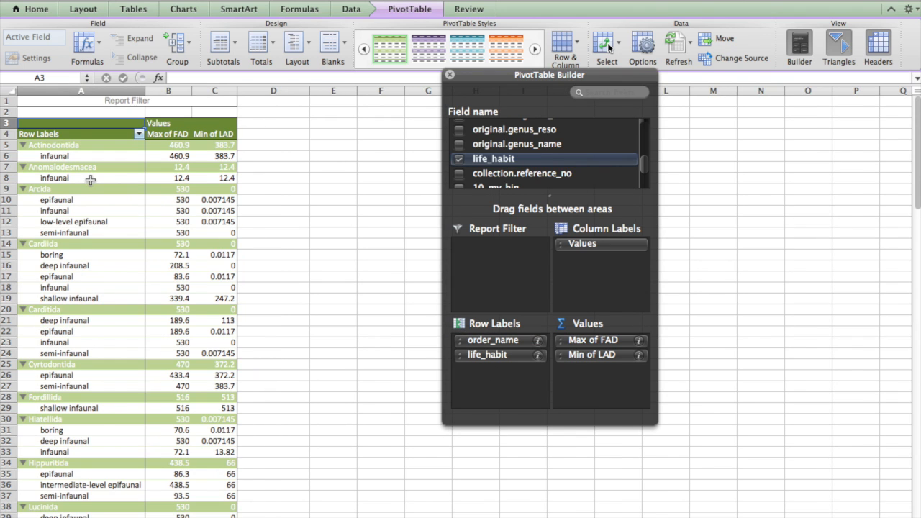
{"action": "mouse_move", "coordinate": [53, 168]}
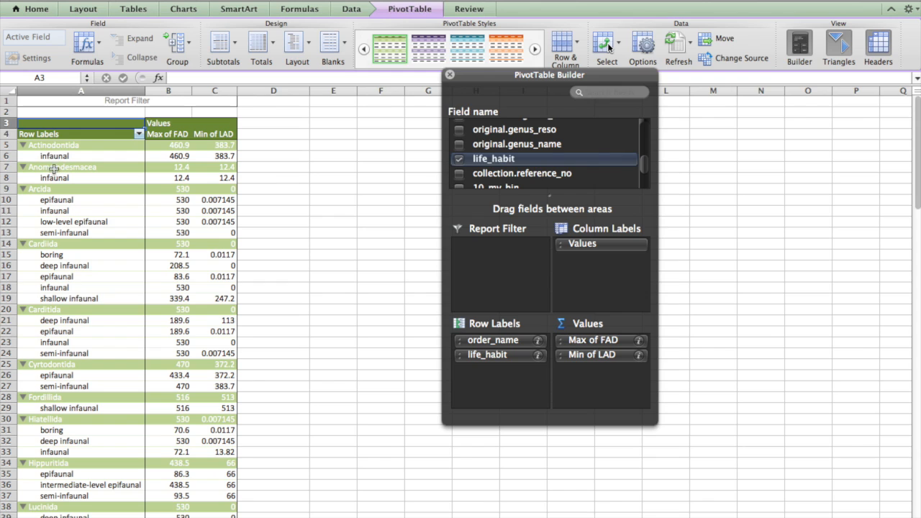
{"action": "mouse_move", "coordinate": [54, 173]}
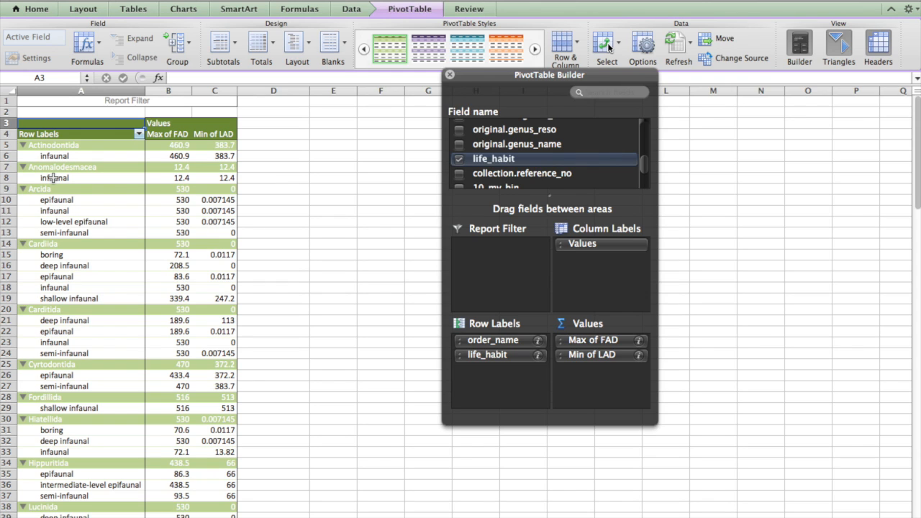
{"action": "mouse_move", "coordinate": [61, 180]}
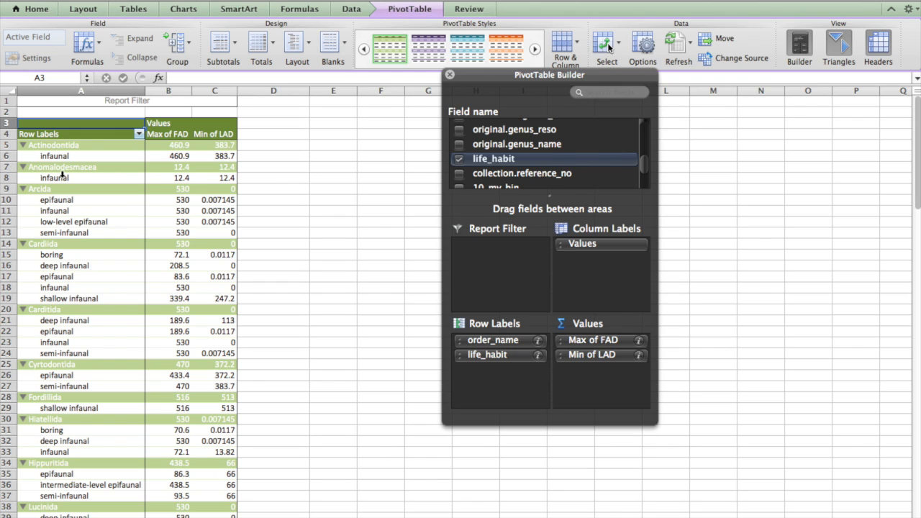
{"action": "mouse_move", "coordinate": [70, 218]}
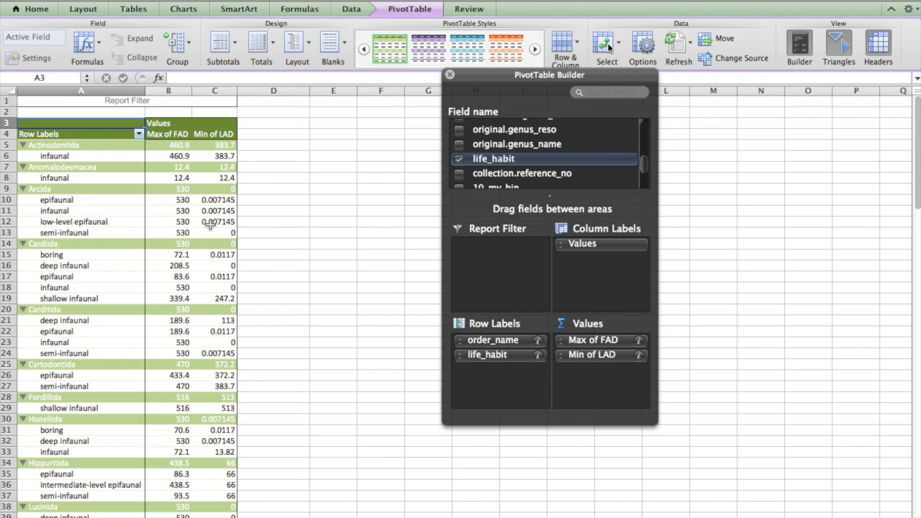
{"action": "mouse_move", "coordinate": [158, 230]}
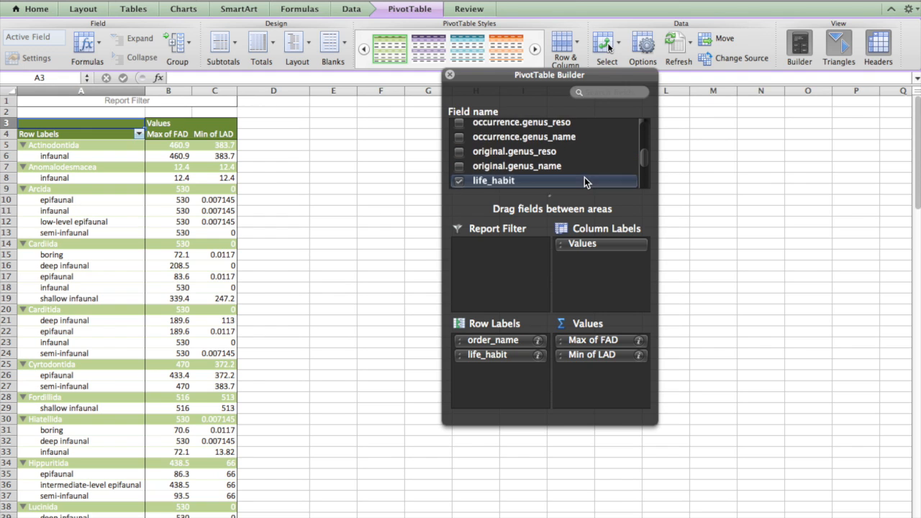
{"action": "scroll", "scroll_direction": "down", "scroll_amount": 3}
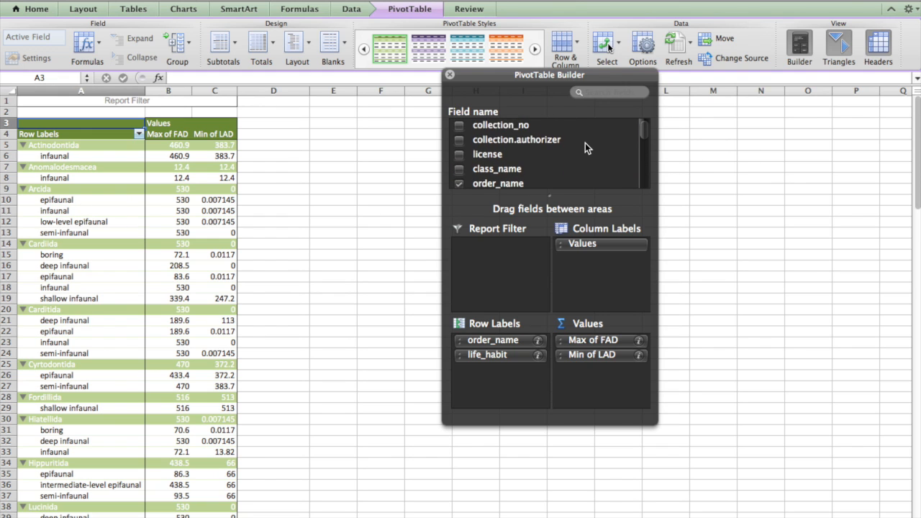
Add another field to Values to create a Count column
{"action": "scroll", "scroll_direction": "down", "scroll_amount": 3}
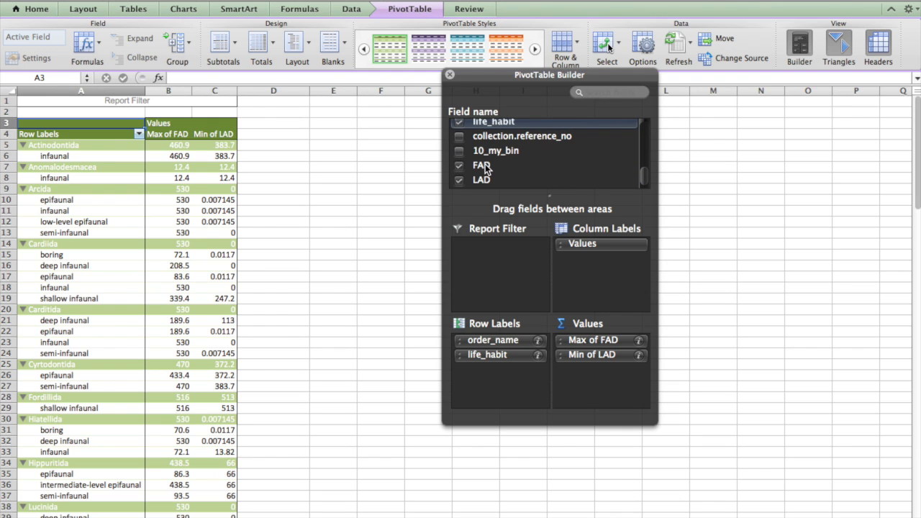
{"action": "left_click", "coordinate": [459, 166]}
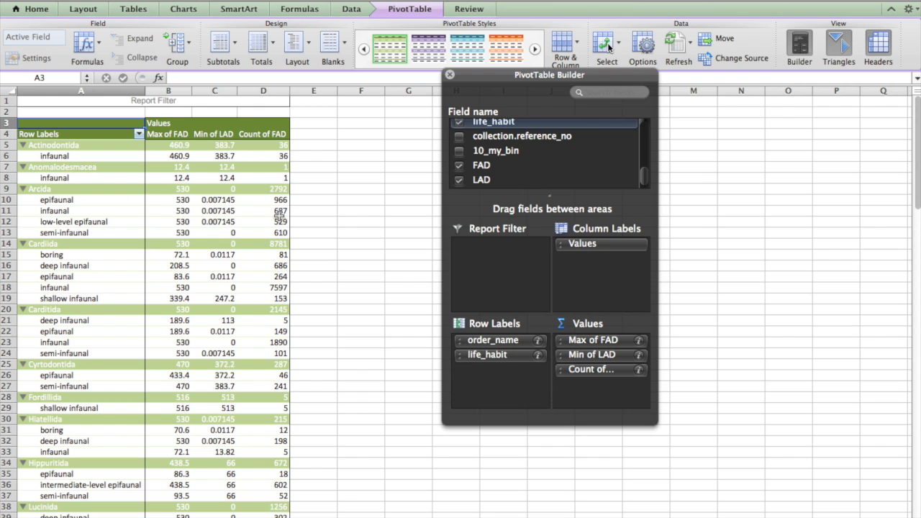
{"action": "mouse_move", "coordinate": [609, 372]}
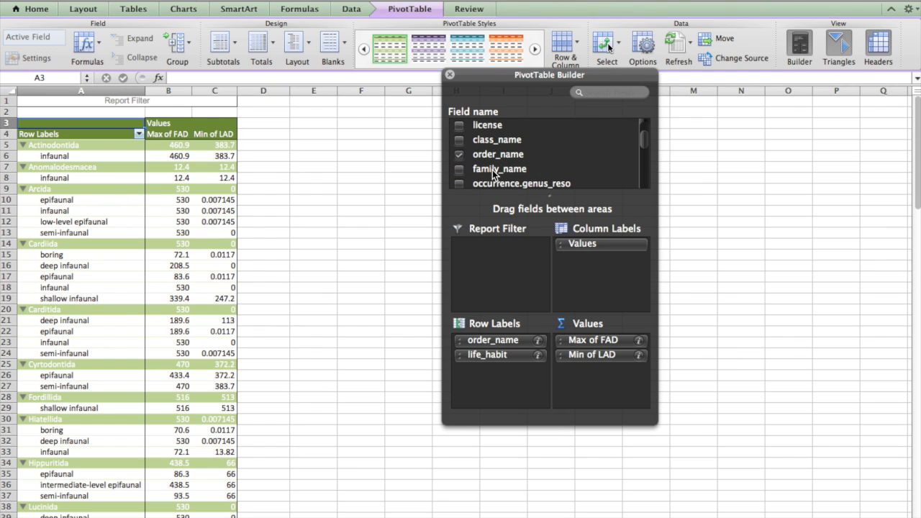
Add family_name to Values as Count of family_name
{"action": "left_click", "coordinate": [459, 168]}
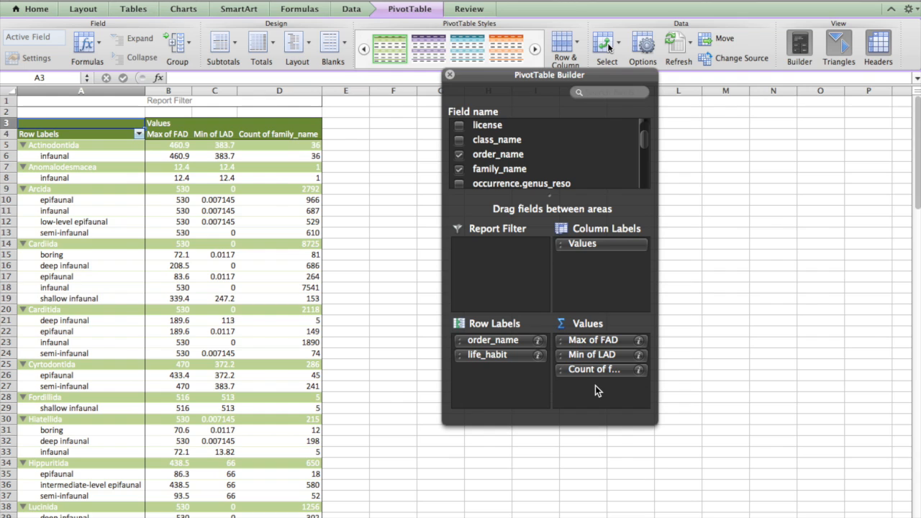
{"action": "mouse_move", "coordinate": [384, 246]}
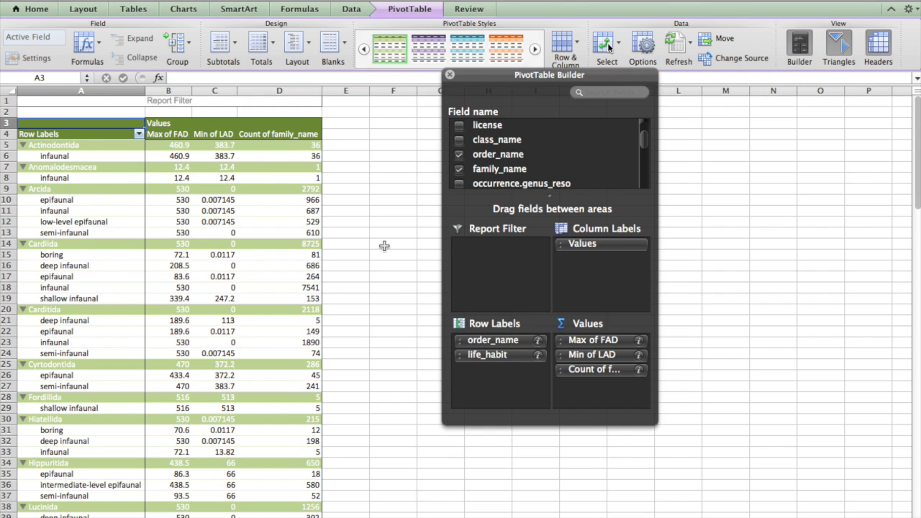
{"action": "mouse_move", "coordinate": [300, 206]}
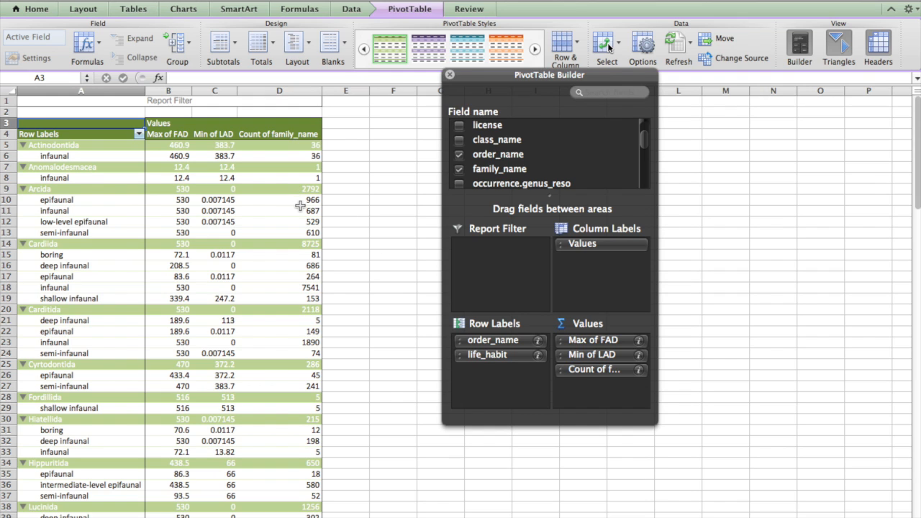
{"action": "mouse_move", "coordinate": [53, 200]}
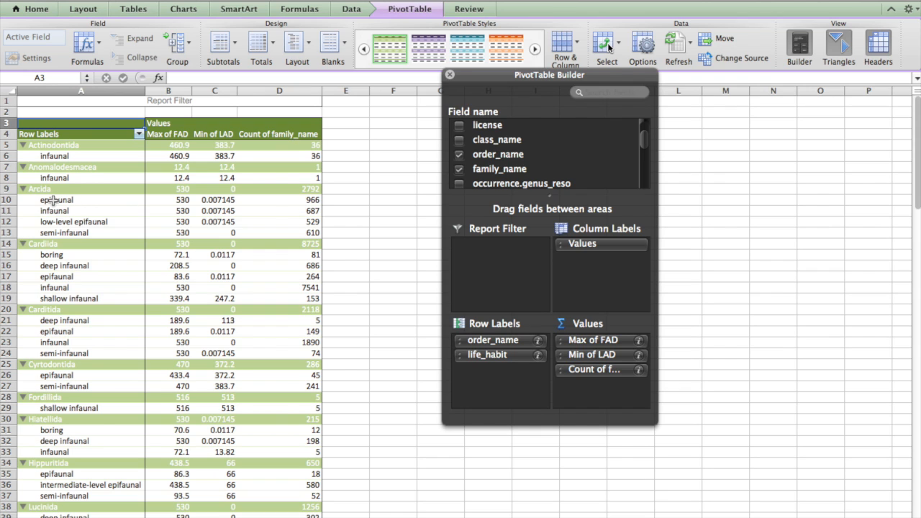
{"action": "mouse_move", "coordinate": [72, 238]}
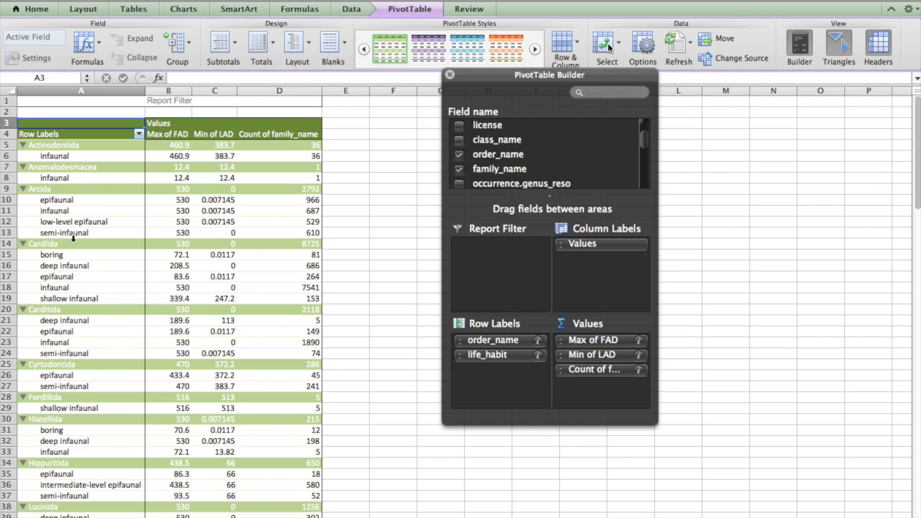
{"action": "mouse_move", "coordinate": [413, 335]}
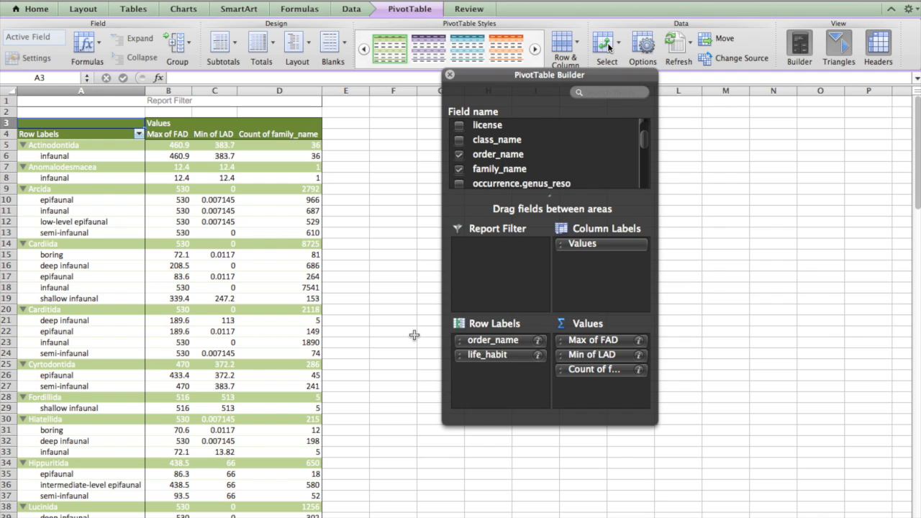
{"action": "mouse_move", "coordinate": [584, 193]}
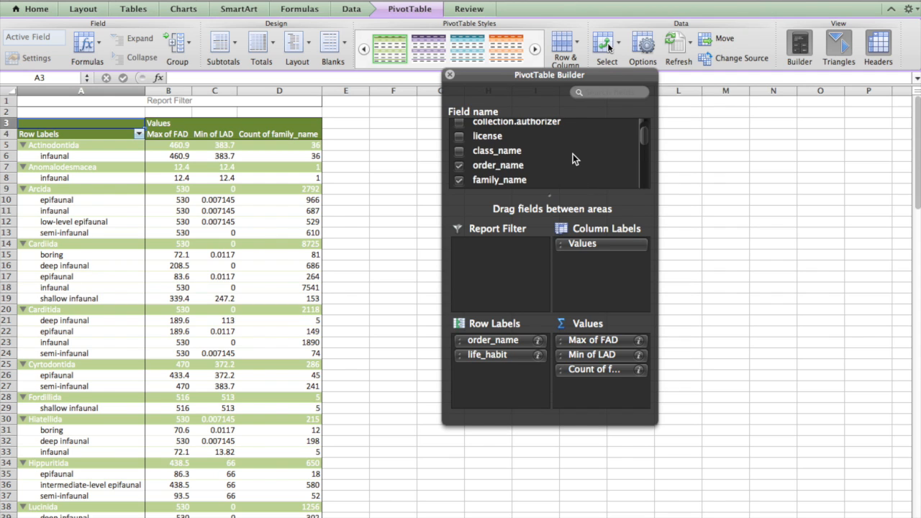
{"action": "scroll", "scroll_direction": "down", "scroll_amount": 3}
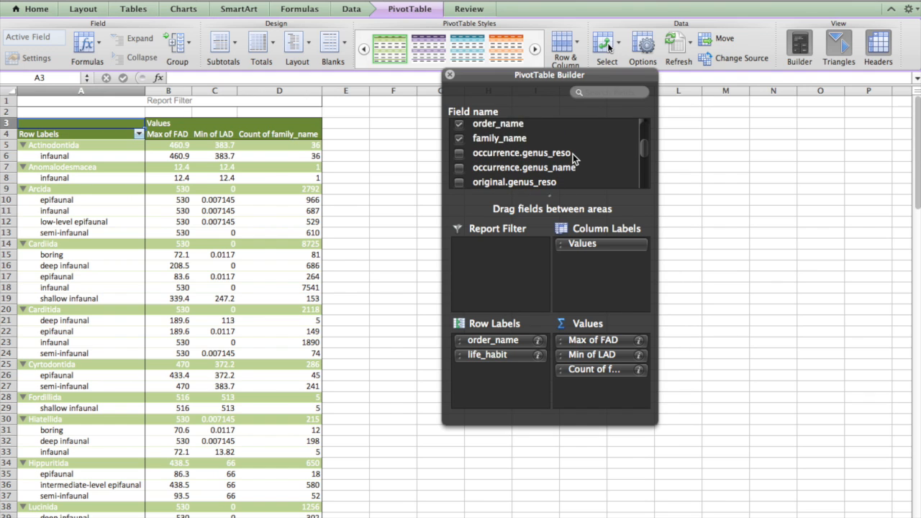